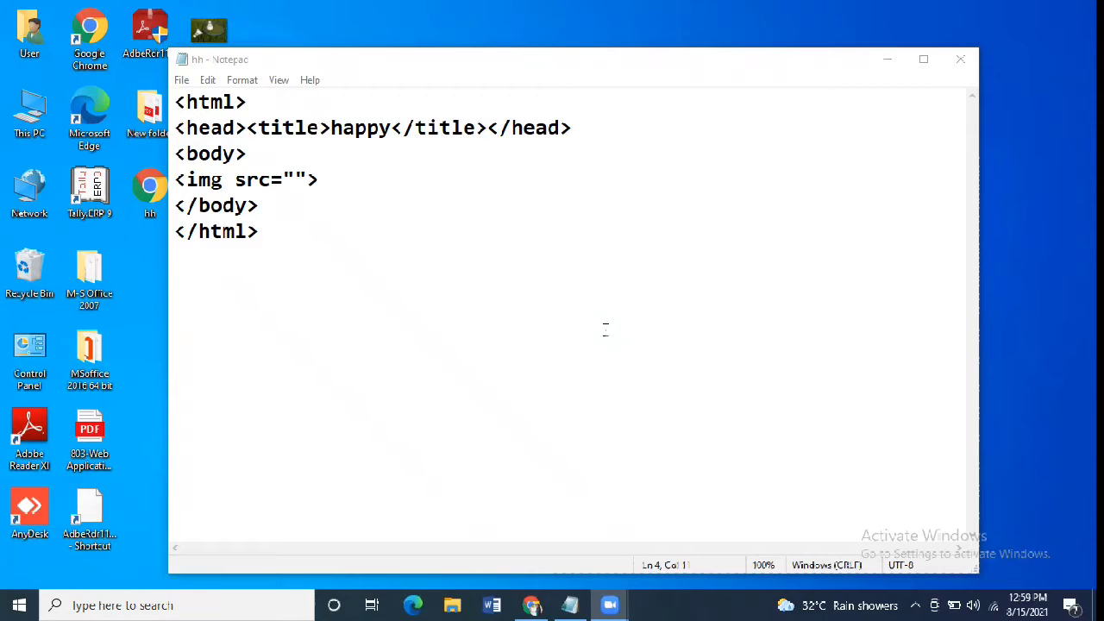
pyautogui.moveTo(543, 167)
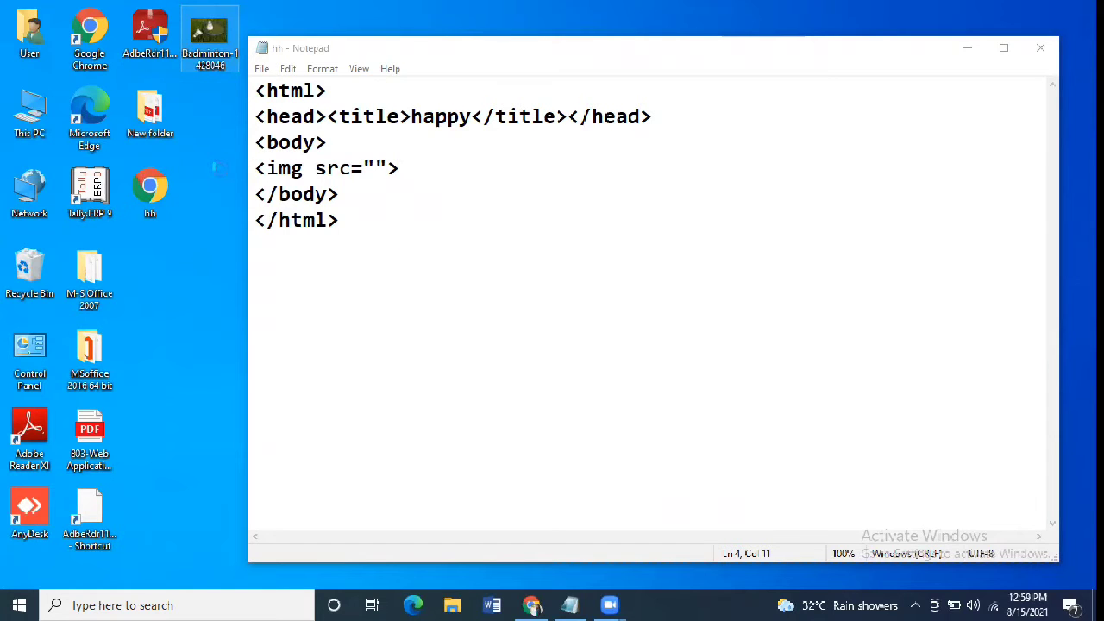
# Look up the Desktop location of the Badminton-1428046.jpg image file in its details.
pyautogui.rightClick(209, 31)
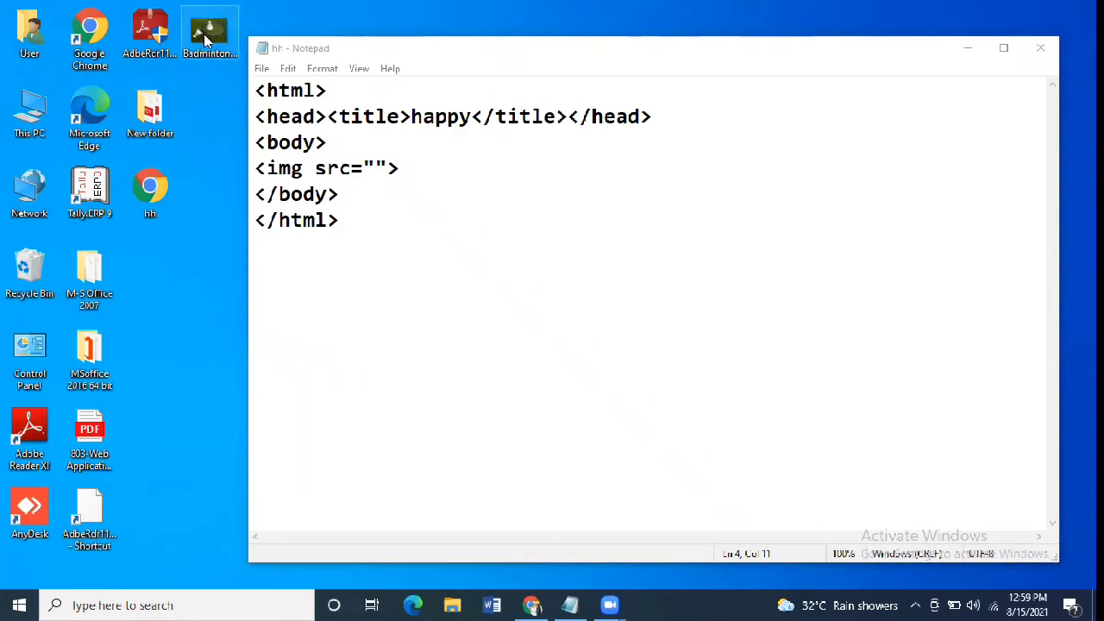
pyautogui.rightClick(210, 32)
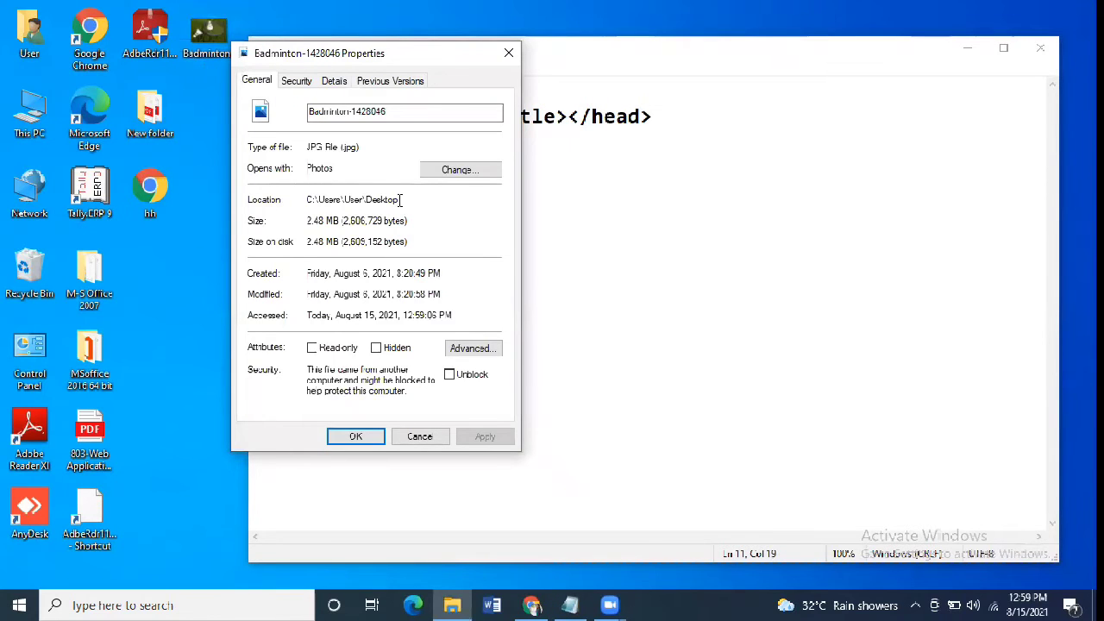
pyautogui.doubleClick(352, 200)
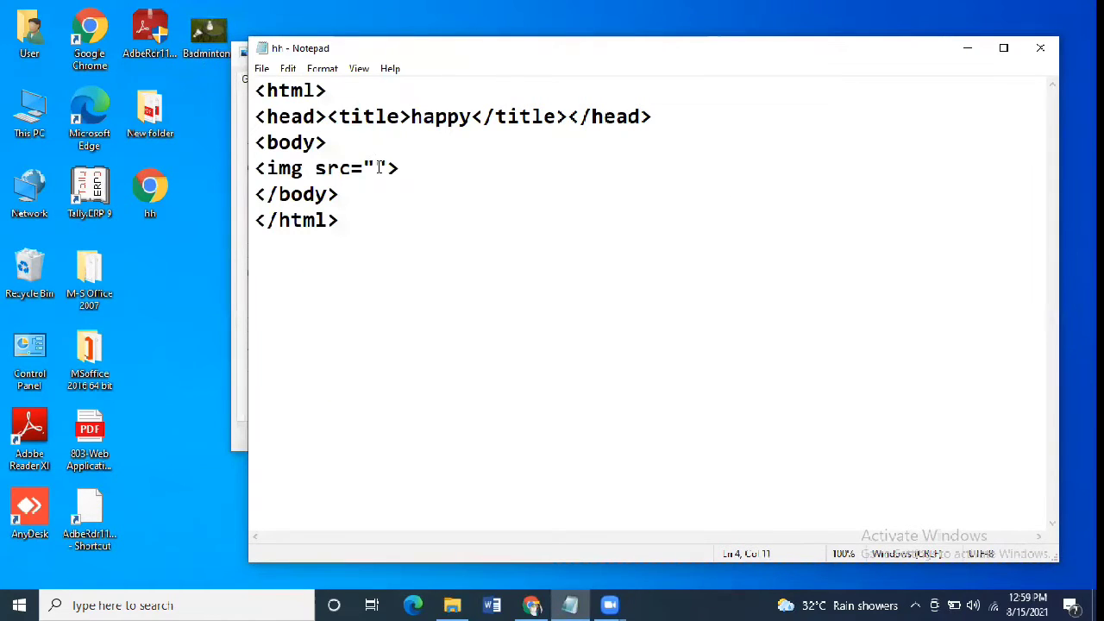
# Set the image source to C:\Users\User\Desktop\Badminton-1428046.jpg and save the page.
pyautogui.write('C:\\Users\\User\\Desktop')
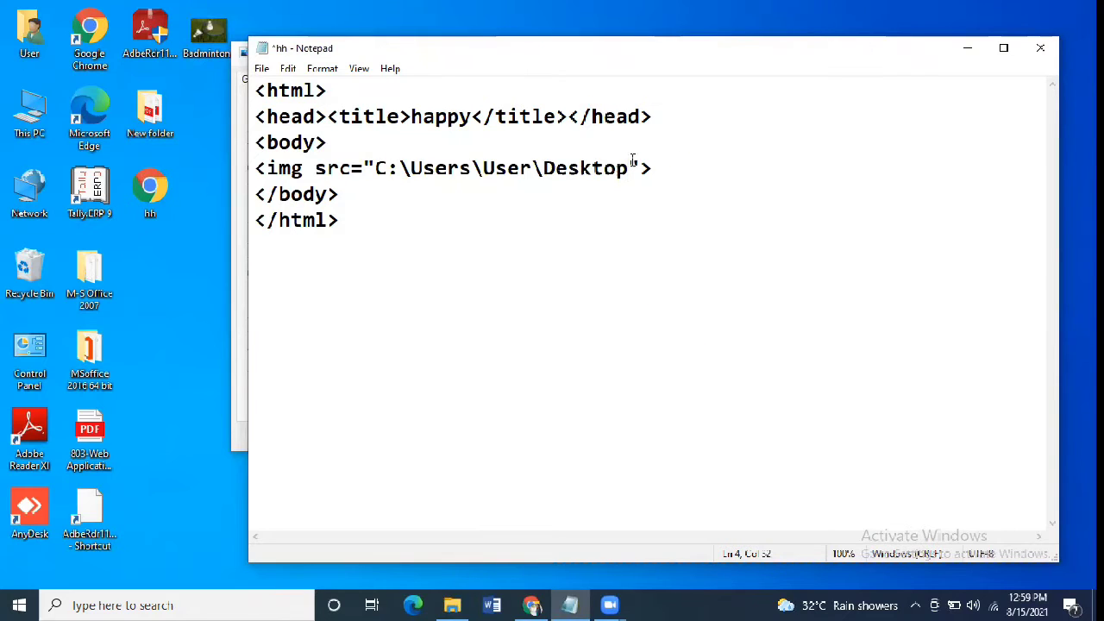
pyautogui.write('\\')
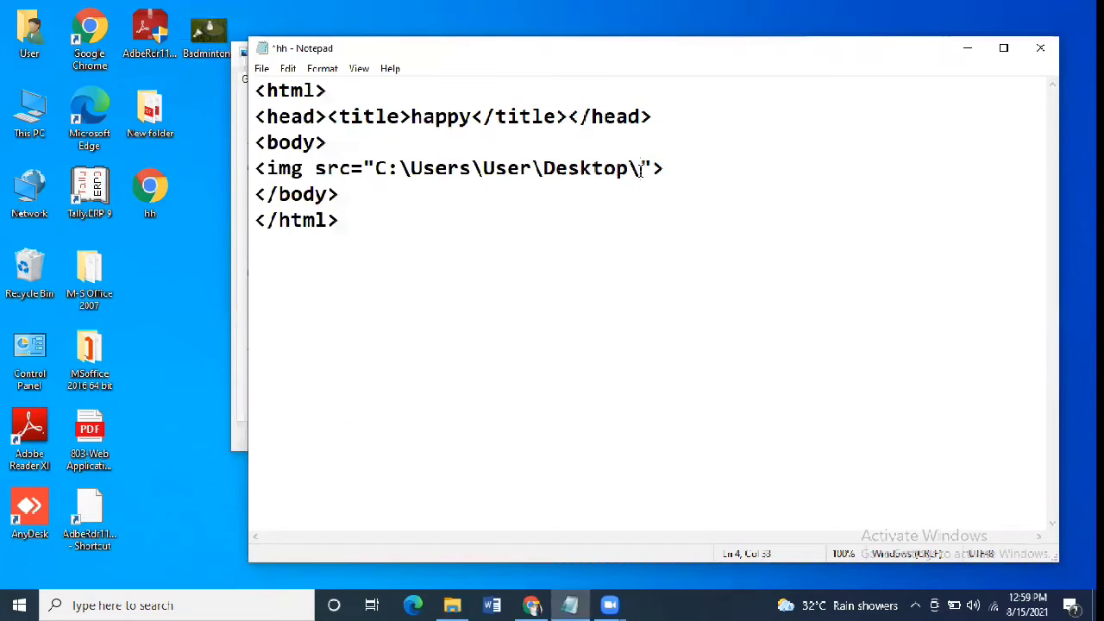
pyautogui.write('Badminton-1428046.jpg')
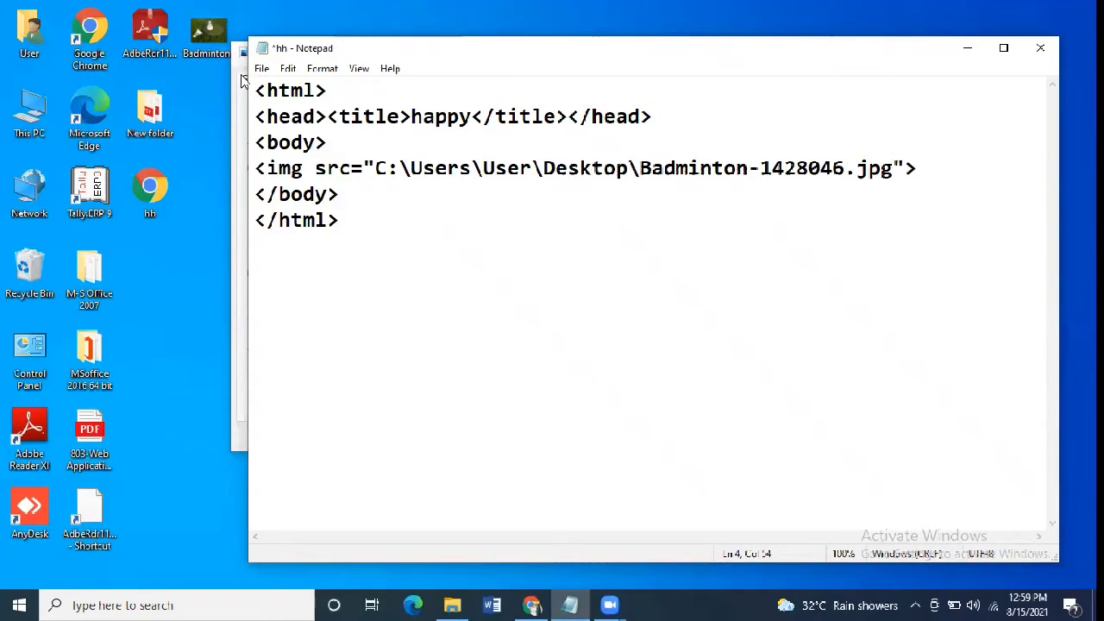
pyautogui.press('ctrl+s')
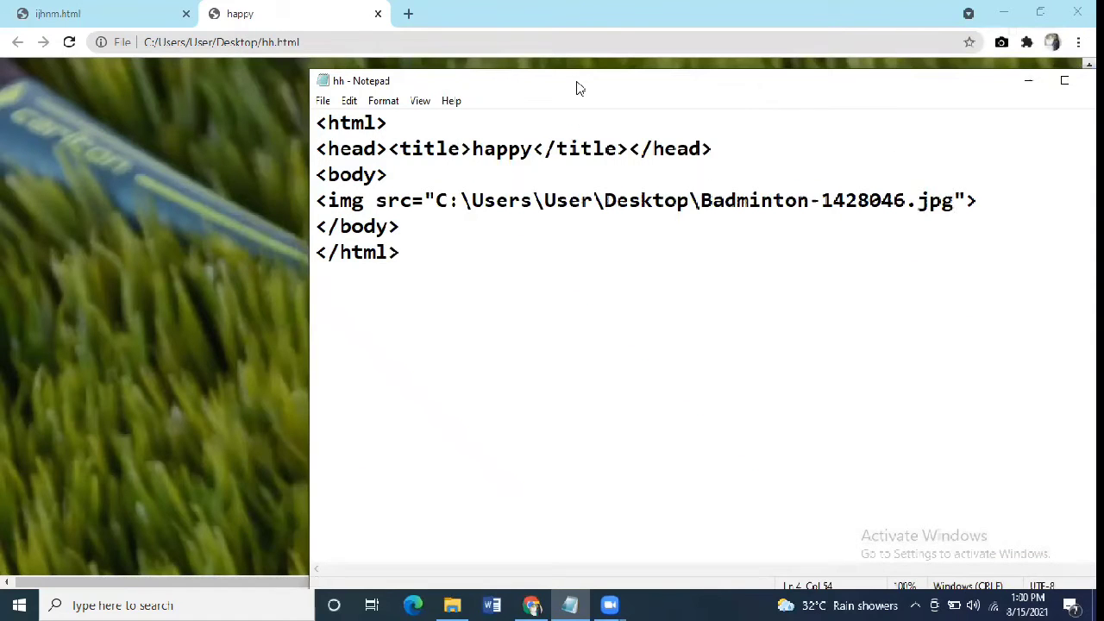
pyautogui.moveTo(129, 211)
pyautogui.write('heigh')
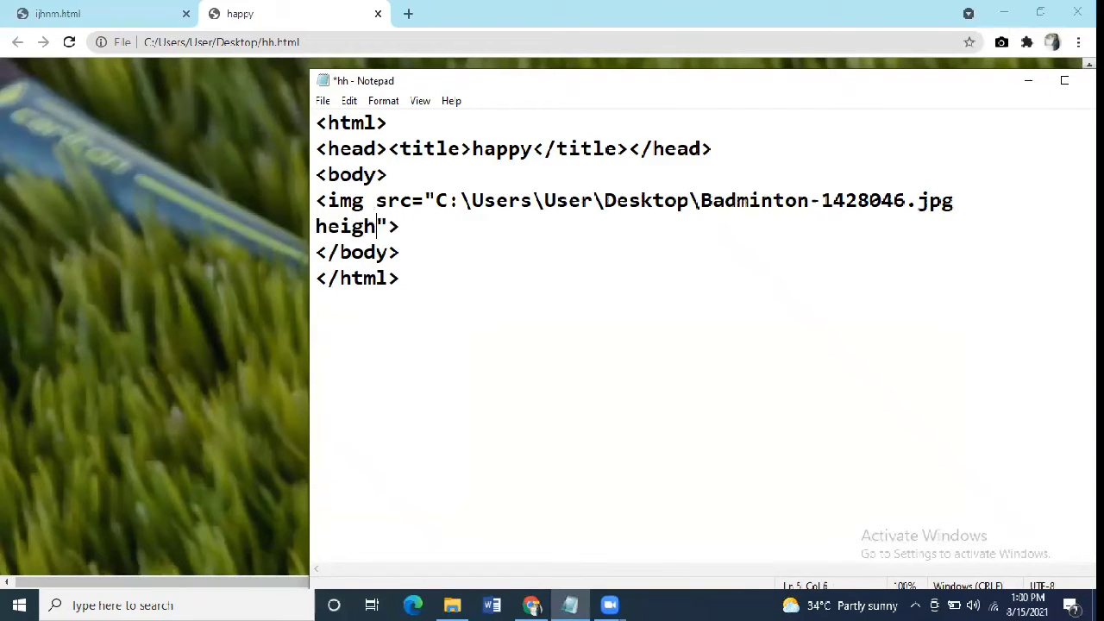
# Close the src quote and give the img tag height=50% and width=50%.
pyautogui.write('t=')
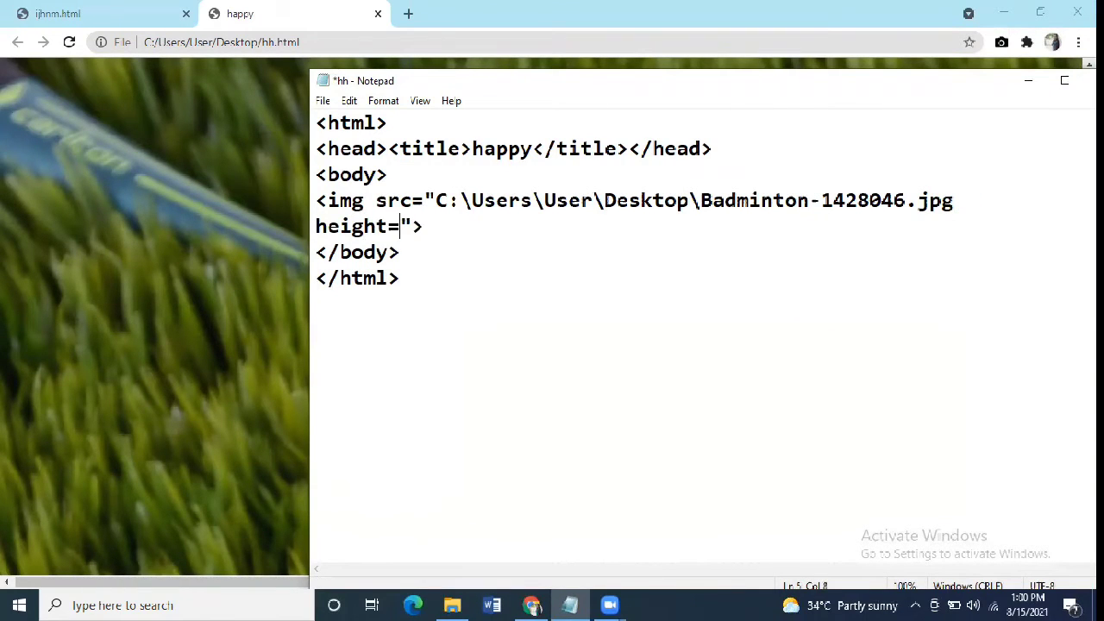
pyautogui.write('50')
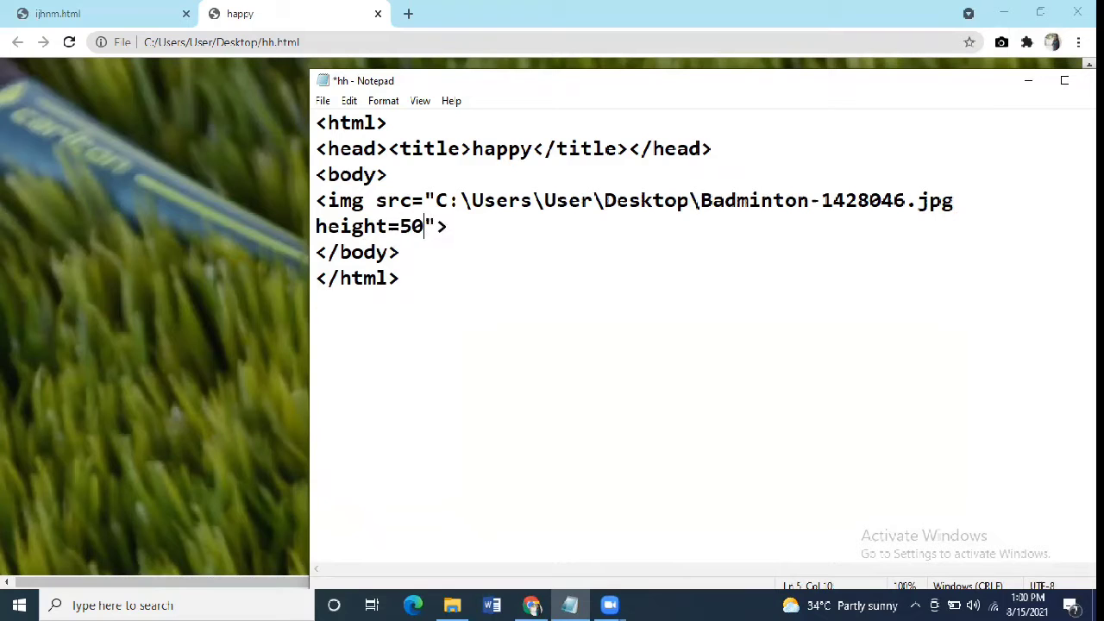
pyautogui.write('%')
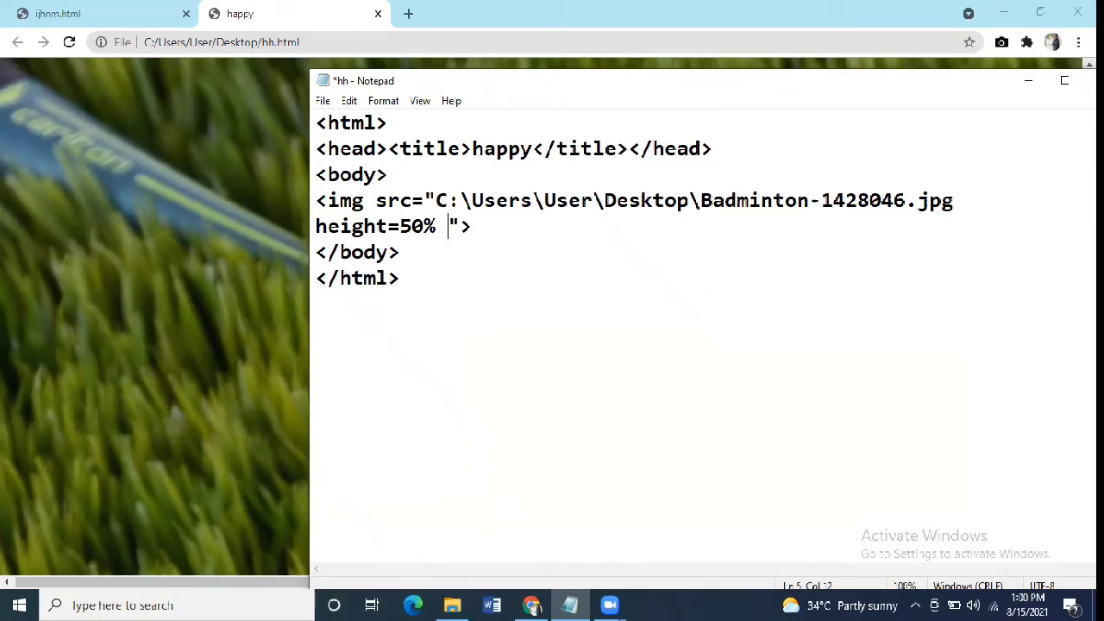
pyautogui.write('wi')
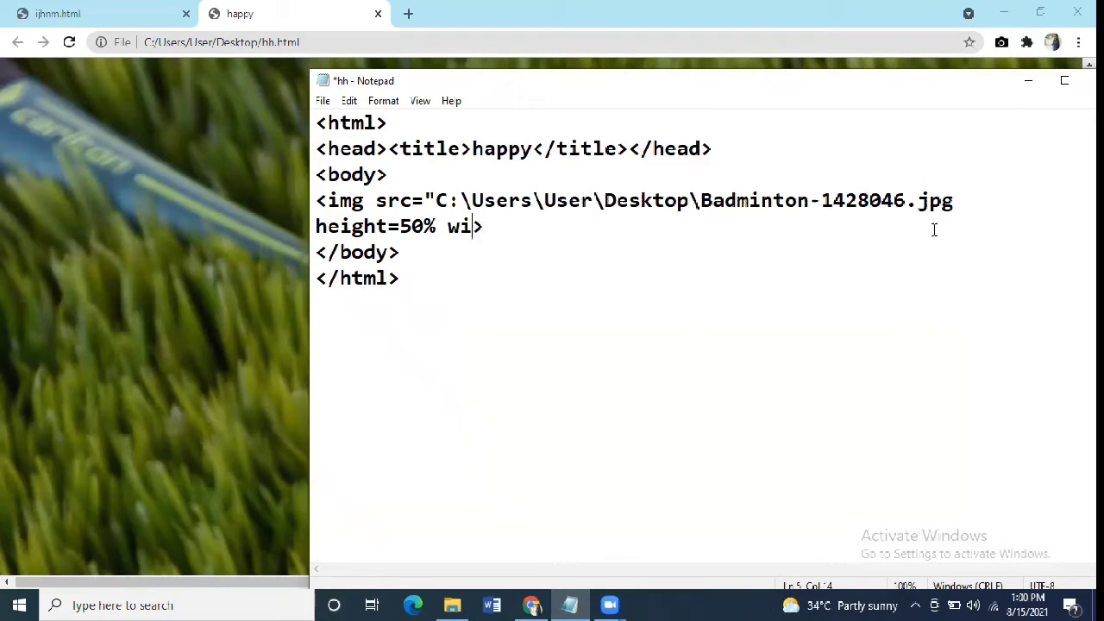
pyautogui.write('"')
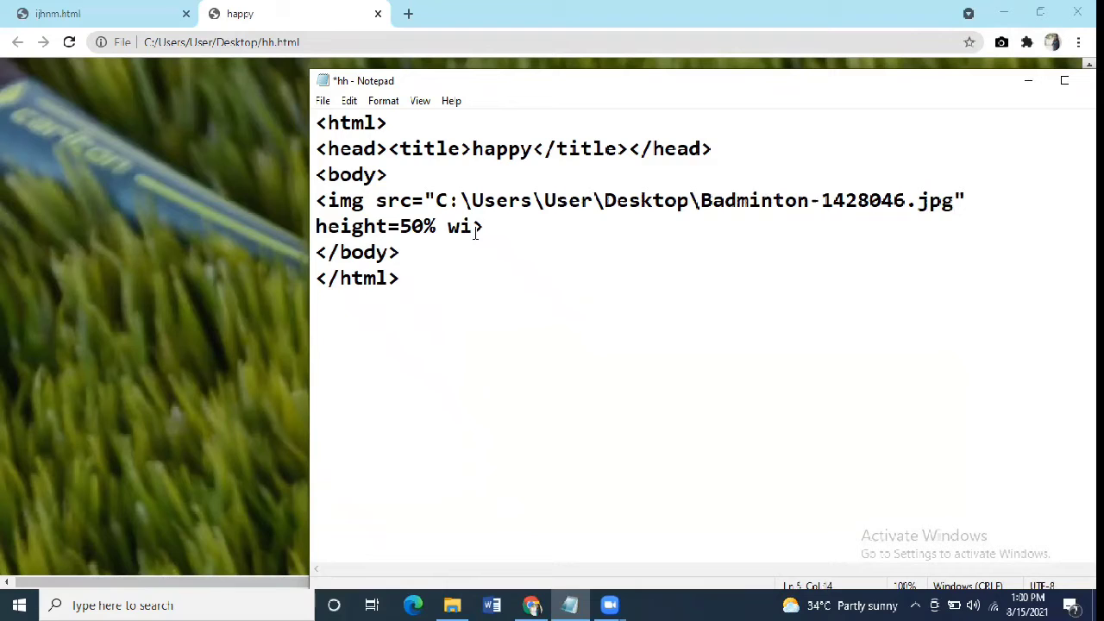
pyautogui.write('dth')
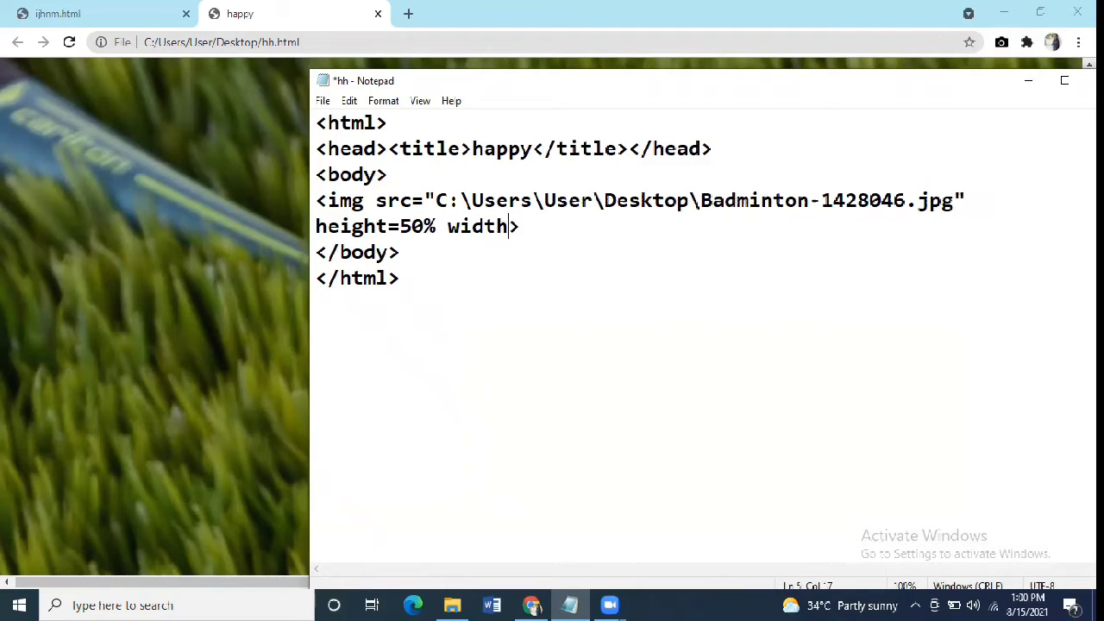
pyautogui.write('=')
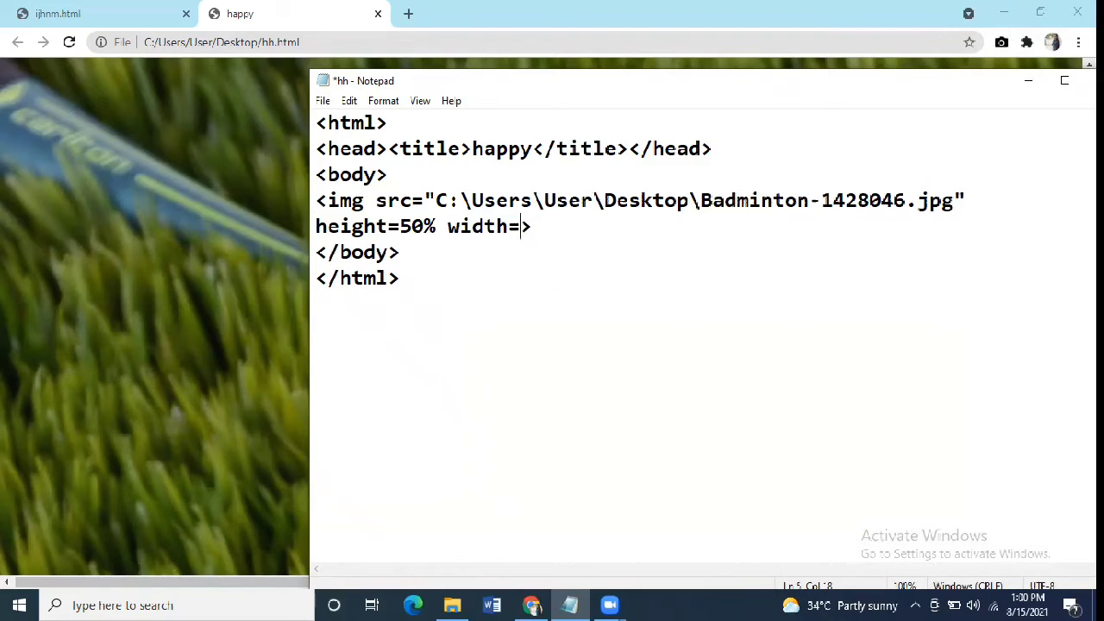
pyautogui.write('50%')
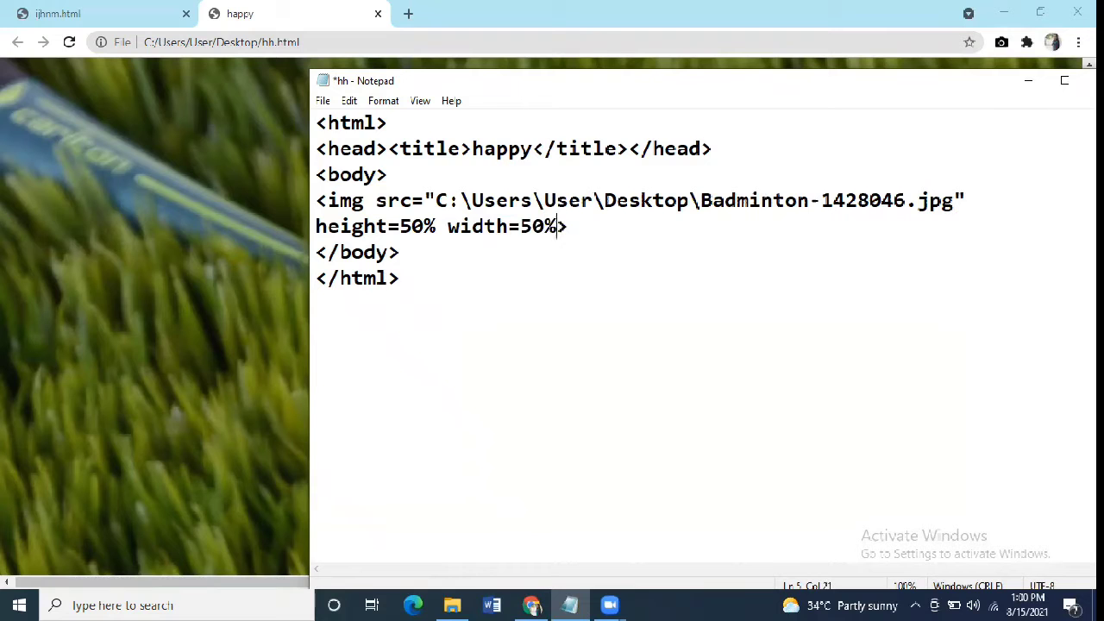
pyautogui.click(322, 100)
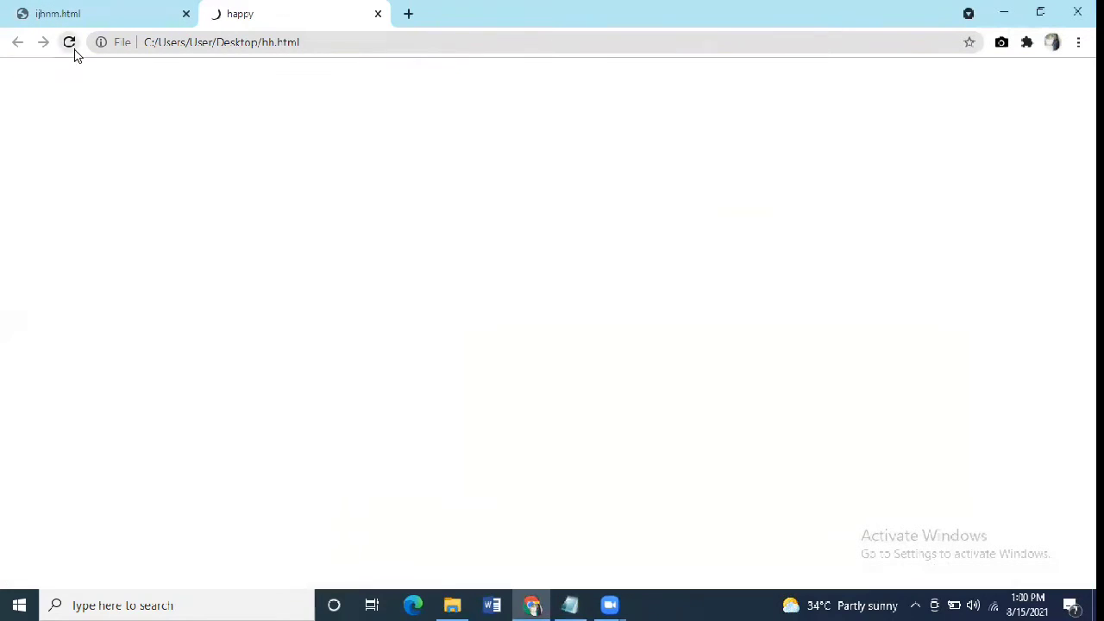
# Reload hh.html to see the smaller badminton photo, then return to Notepad.
pyautogui.click(69, 42)
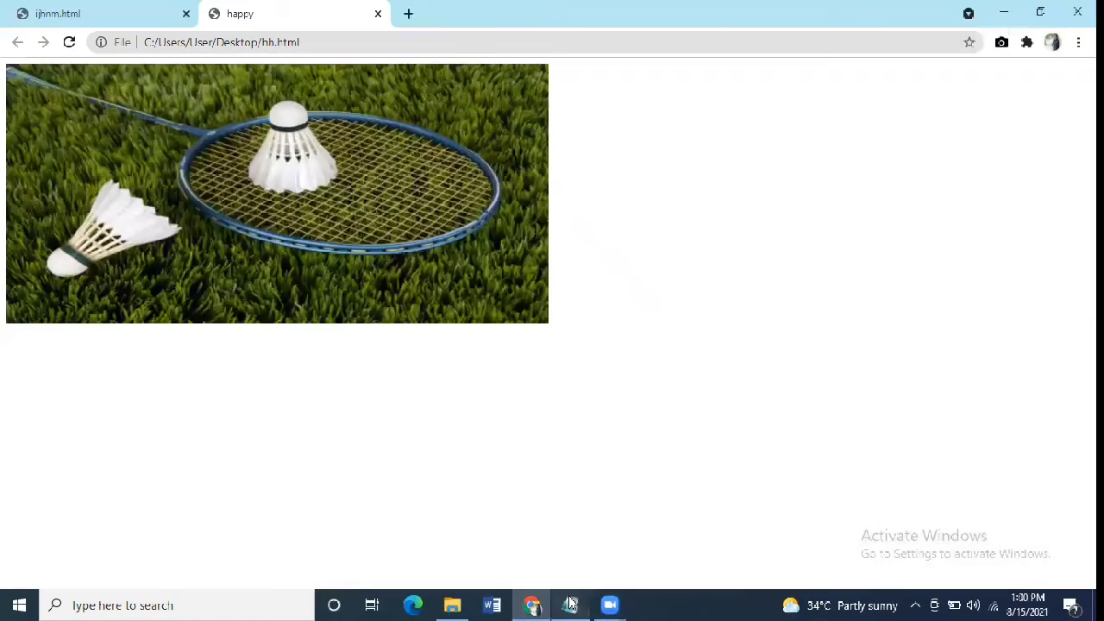
pyautogui.click(570, 604)
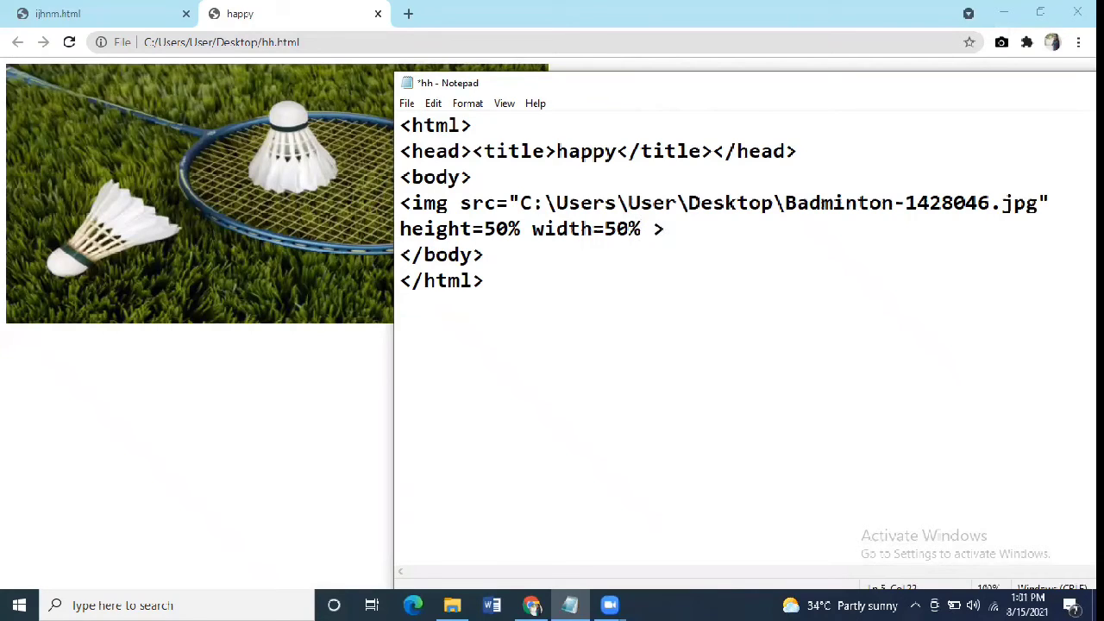
# Add border="20" to the image tag and view the thick border in Chrome.
pyautogui.write('border')
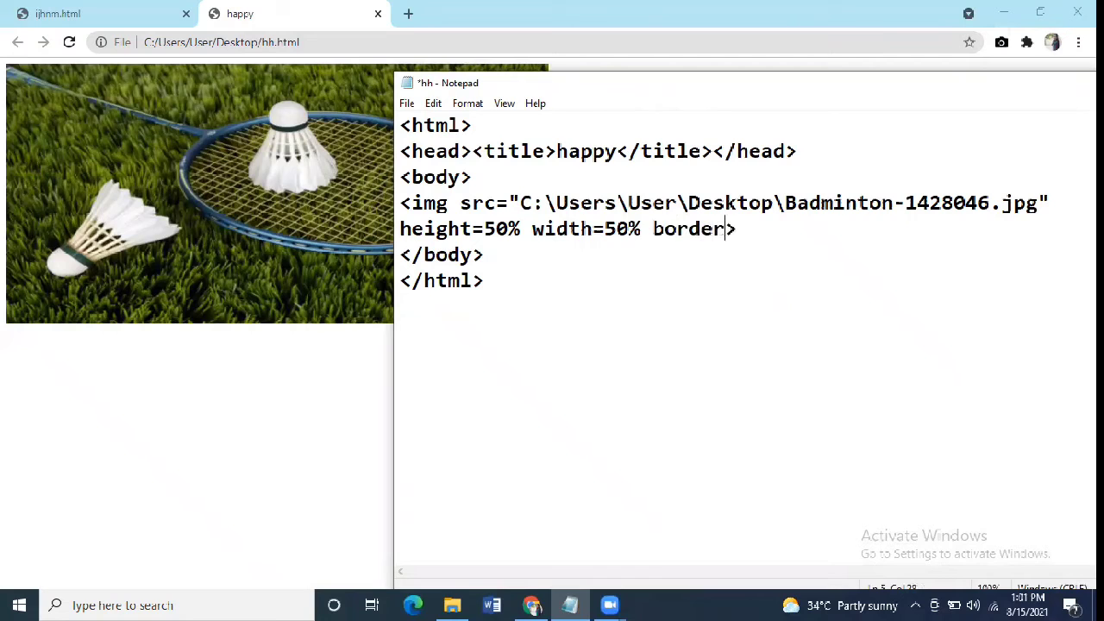
pyautogui.write('=')
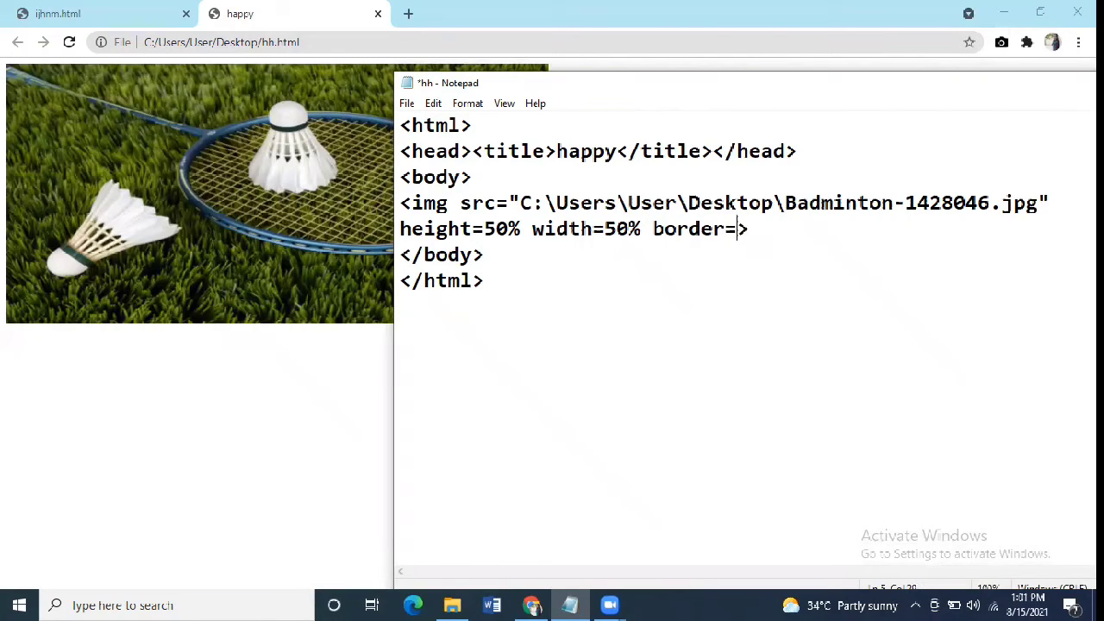
pyautogui.write('20')
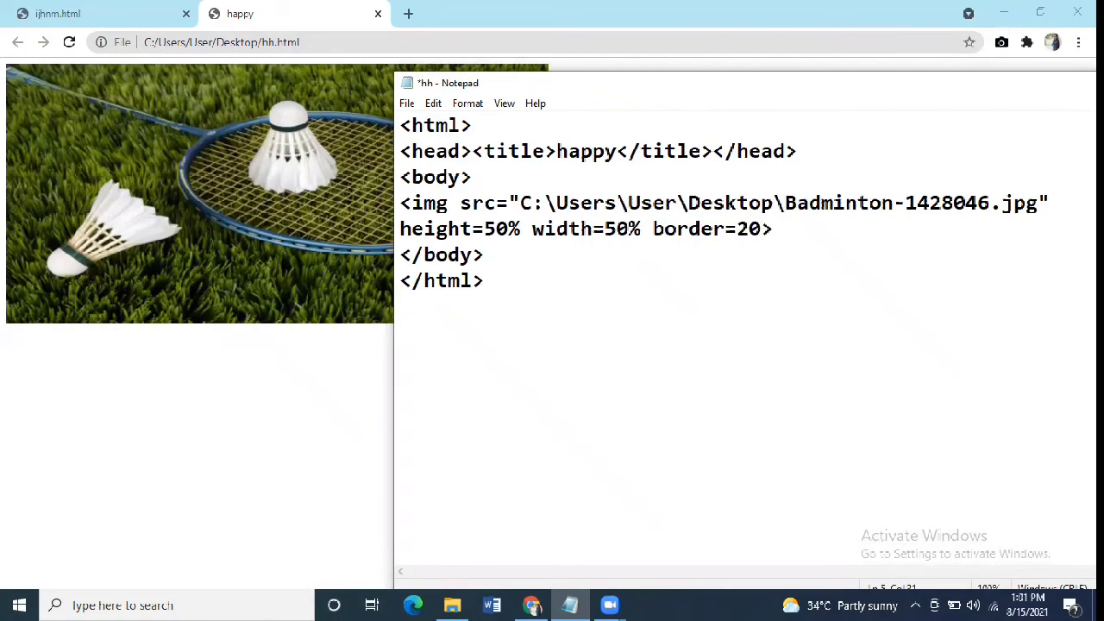
pyautogui.write('"20')
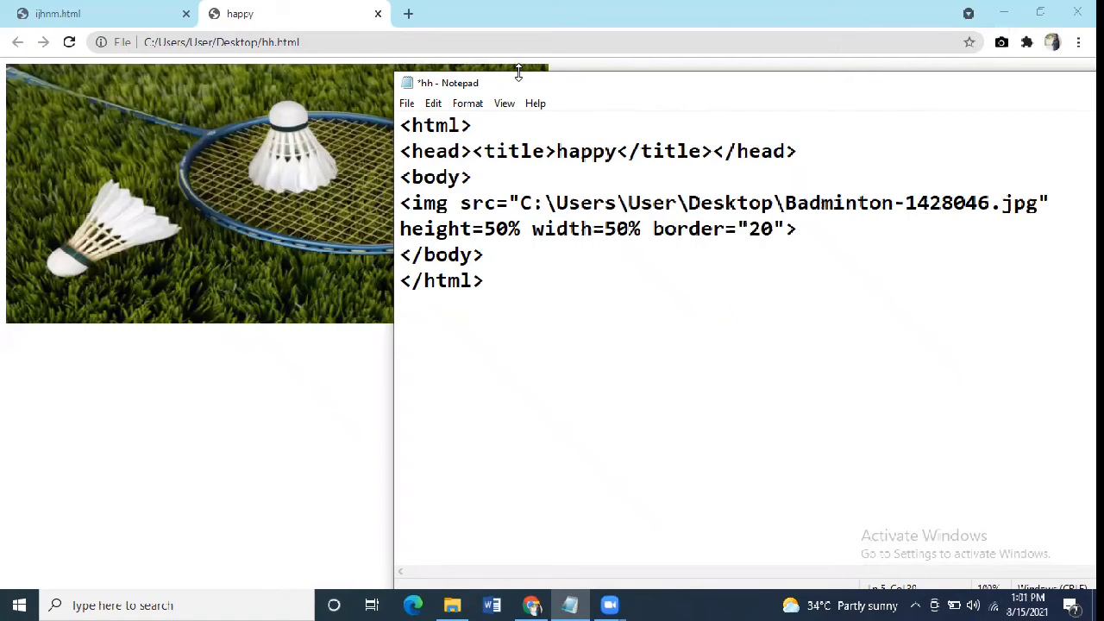
pyautogui.click(433, 103)
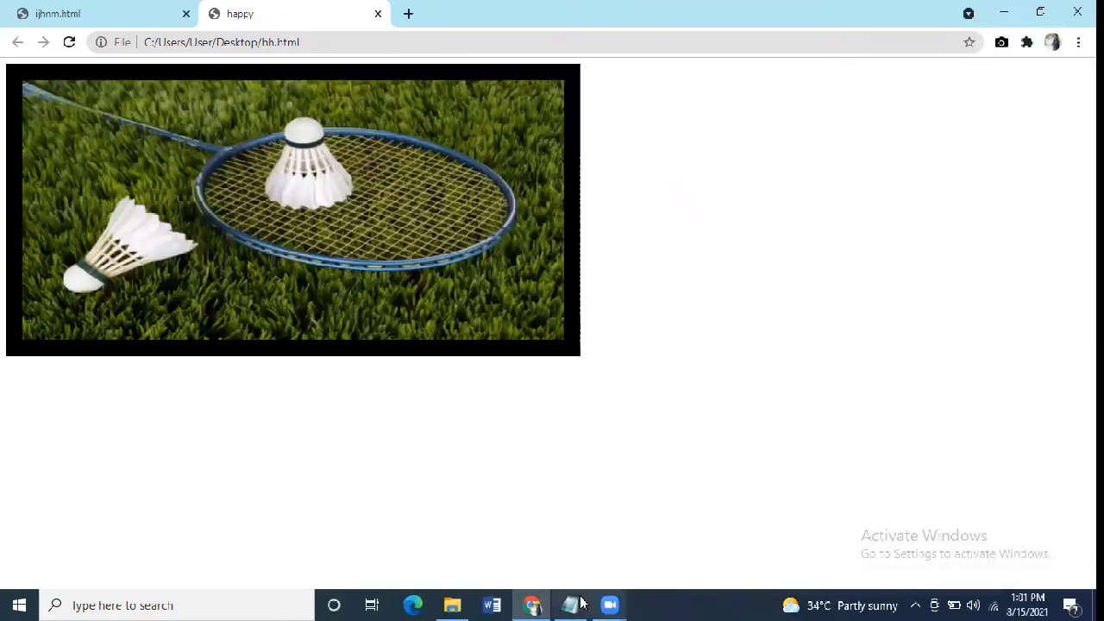
pyautogui.click(569, 605)
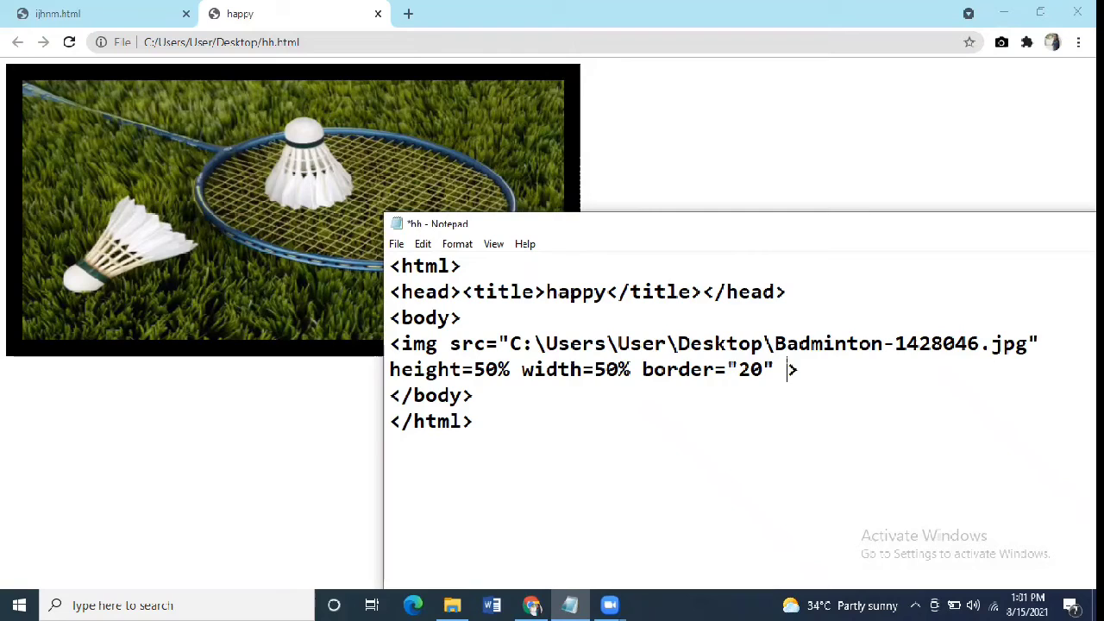
# Add align="right" to the img tag, save, and reload to see the photo right-aligned.
pyautogui.write('align=')
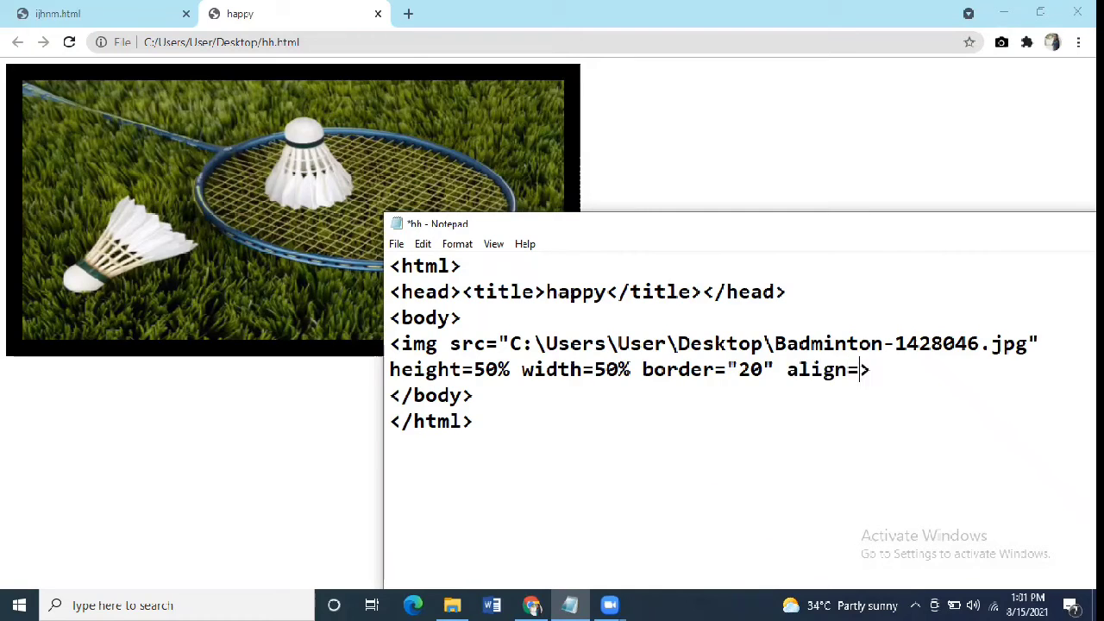
pyautogui.write('"')
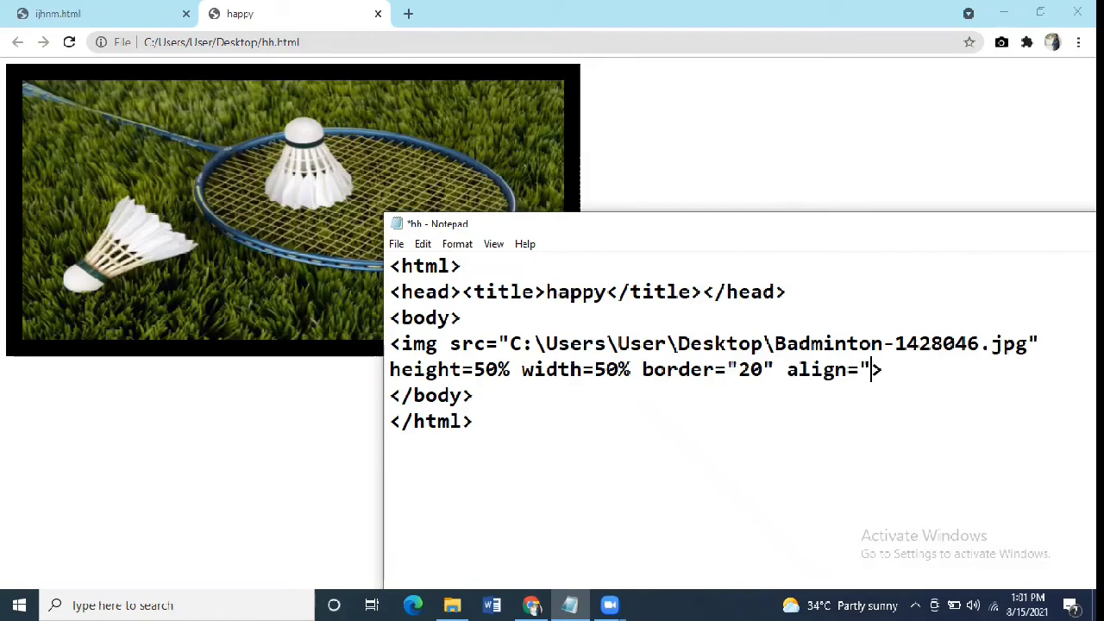
pyautogui.write('righ')
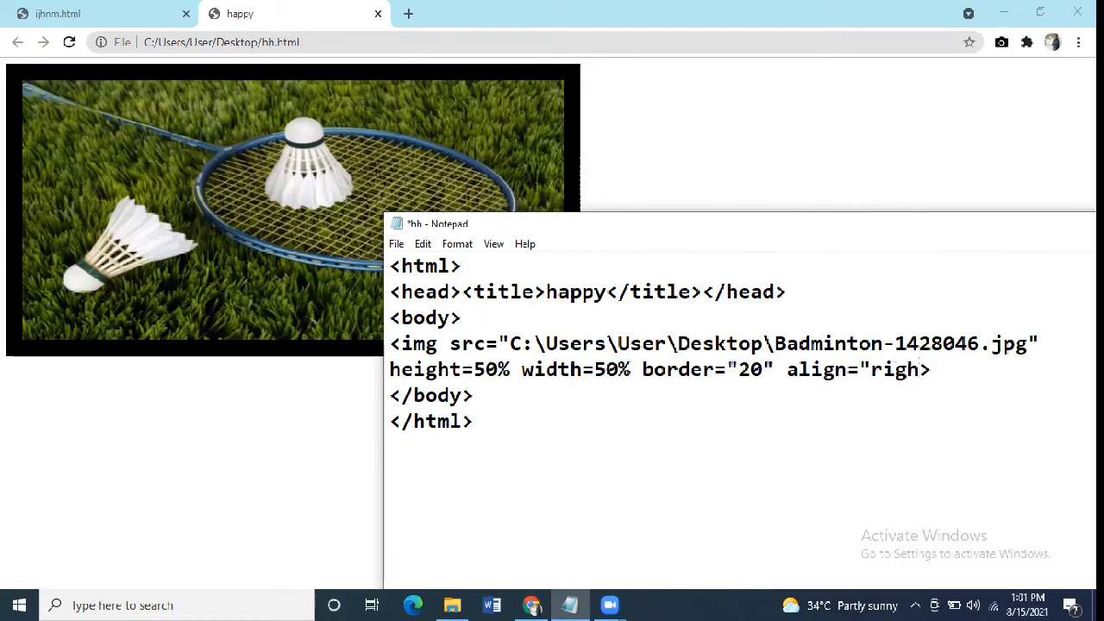
pyautogui.write('t">')
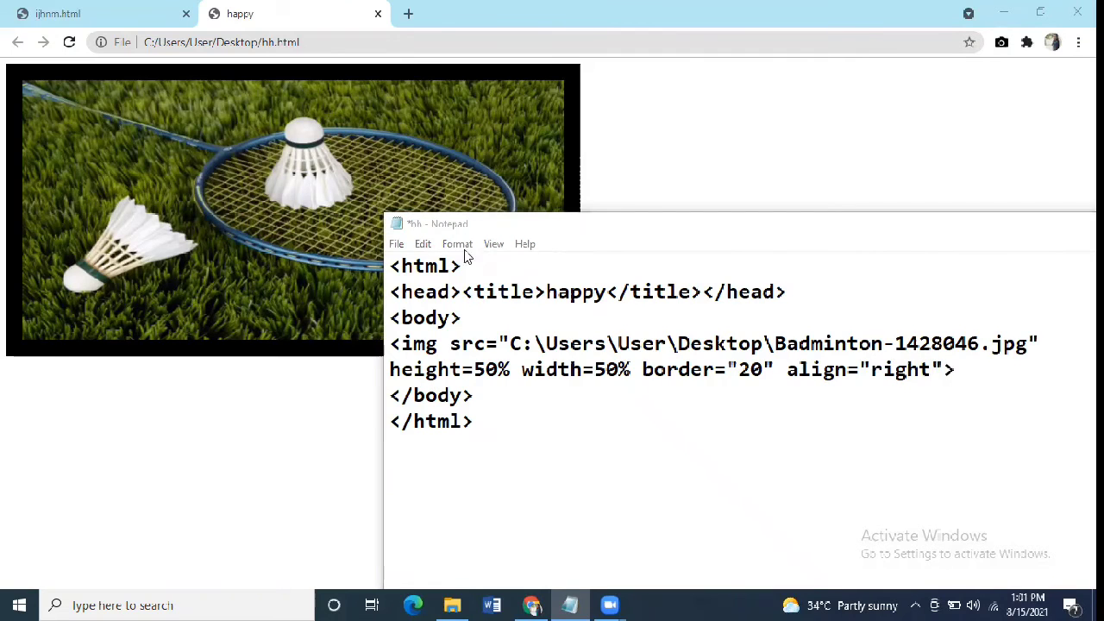
pyautogui.click(396, 244)
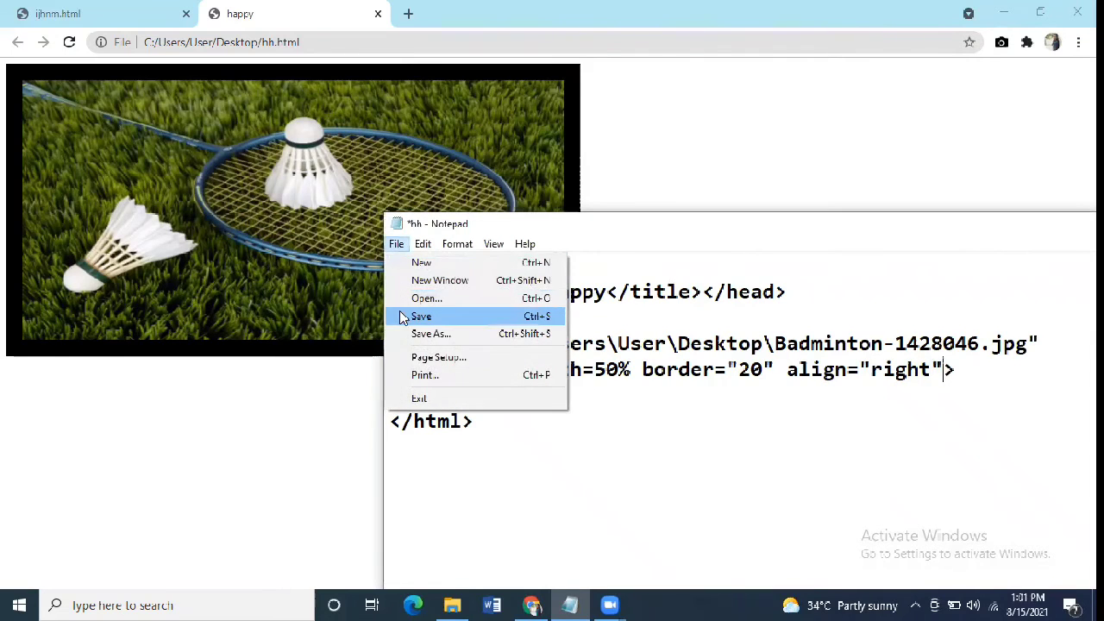
pyautogui.click(421, 316)
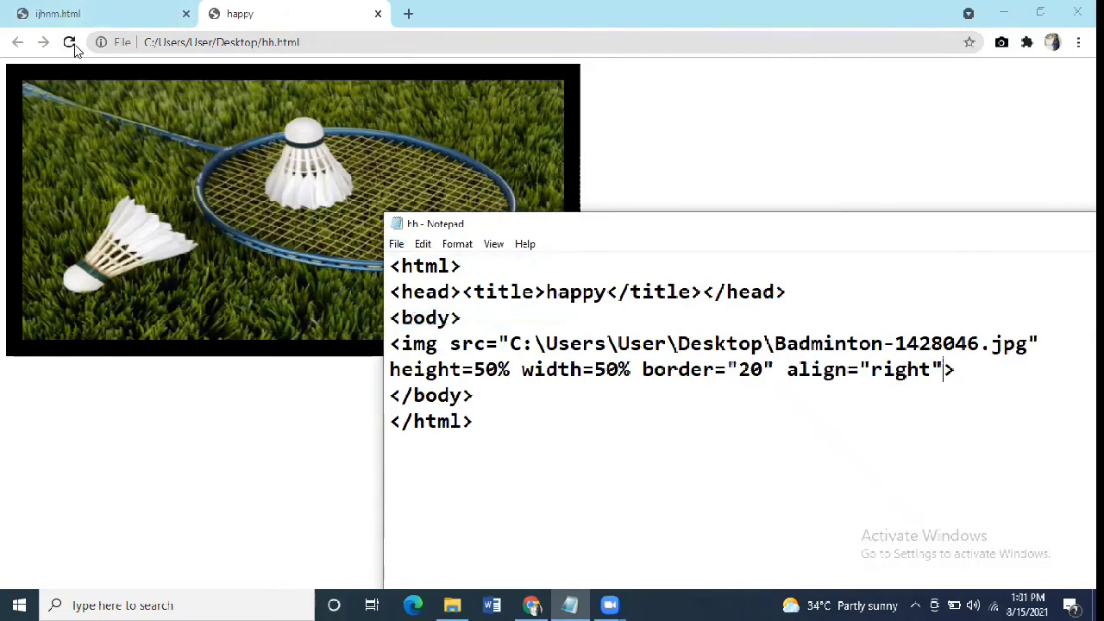
pyautogui.click(69, 41)
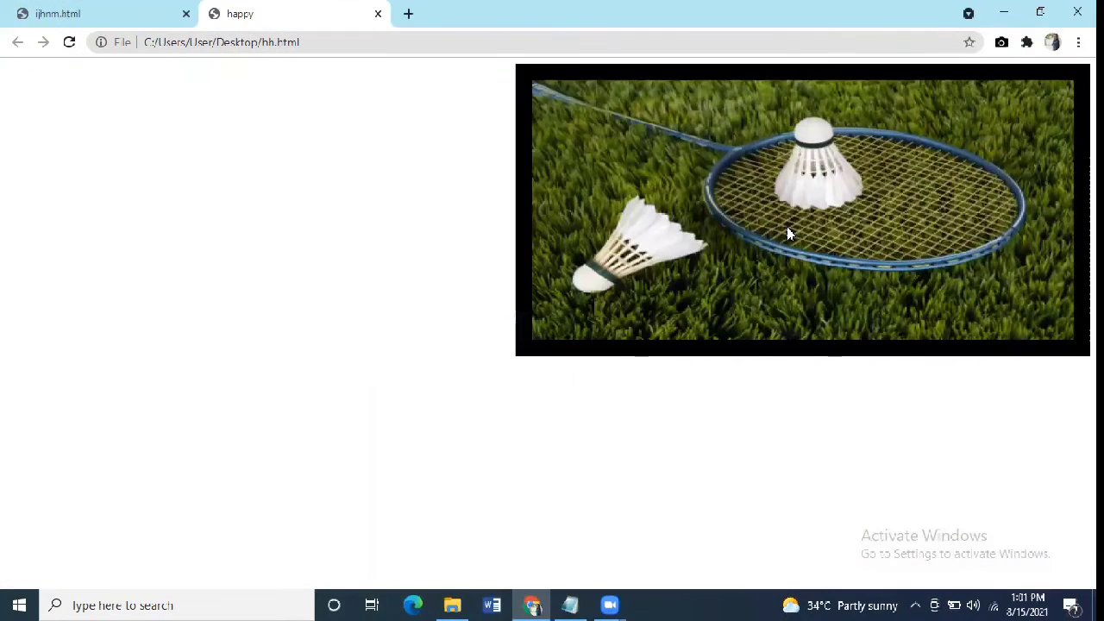
# Change the align value from "right" to "center" and save.
pyautogui.click(568, 605)
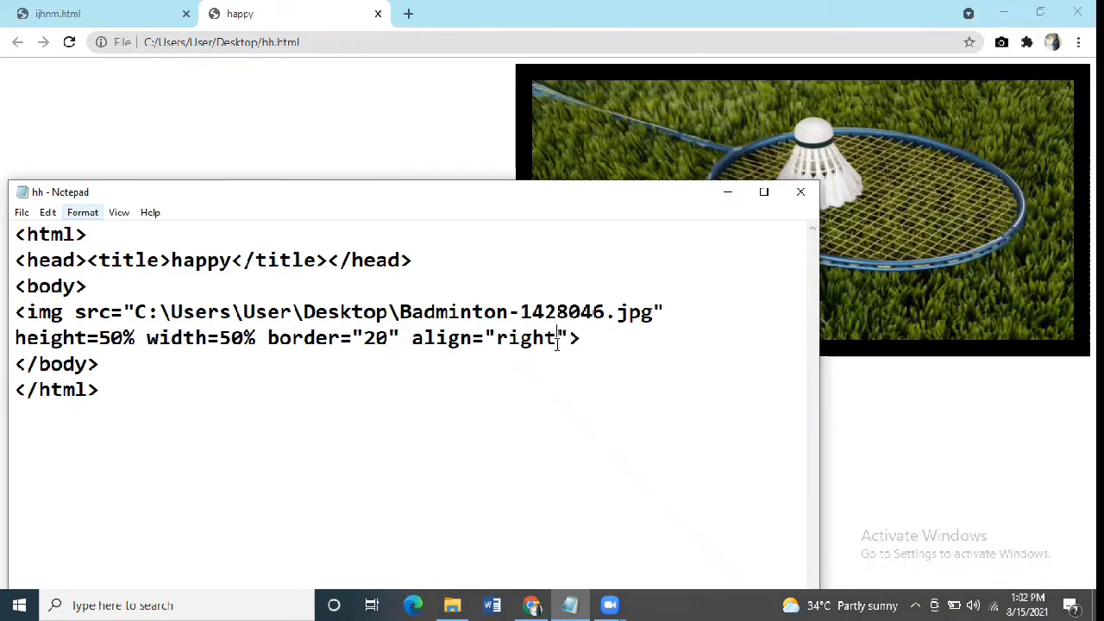
pyautogui.press('Backspace')
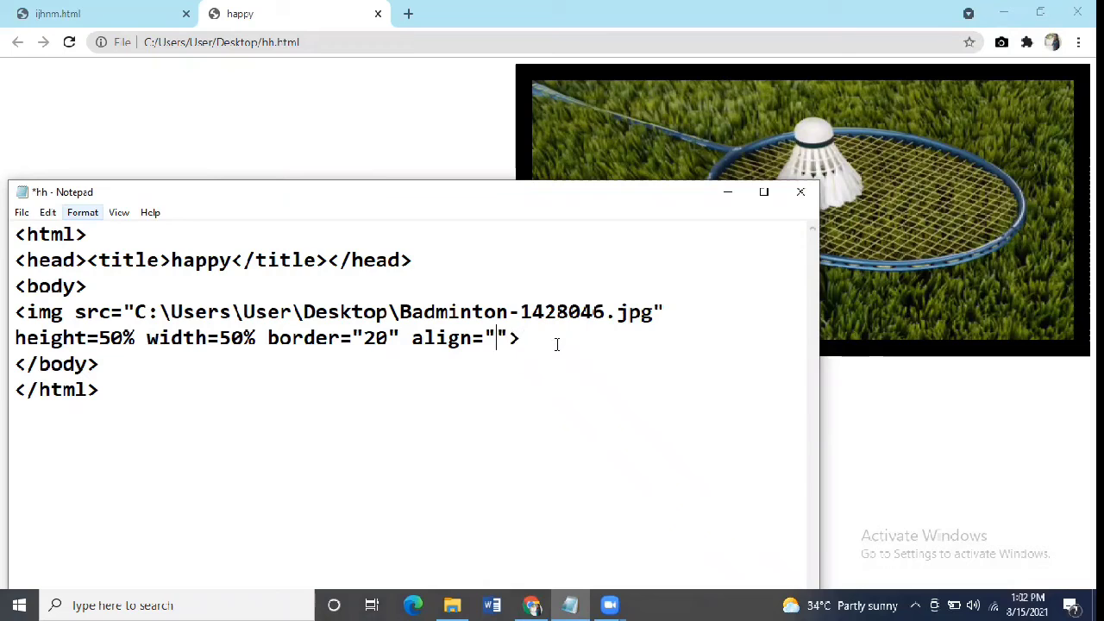
pyautogui.write('center')
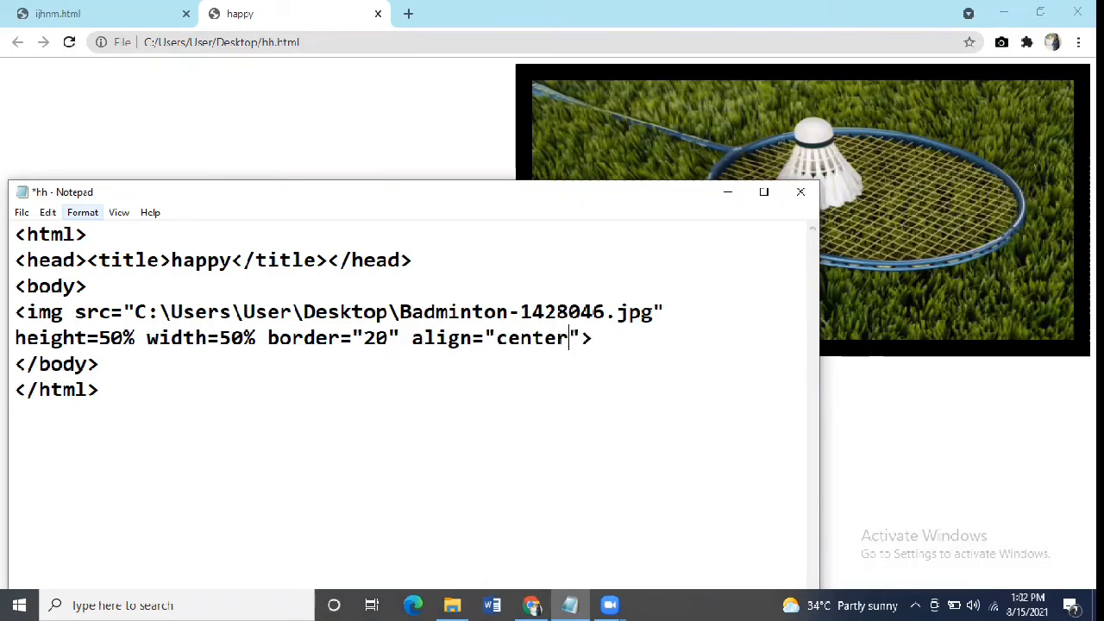
pyautogui.click(21, 212)
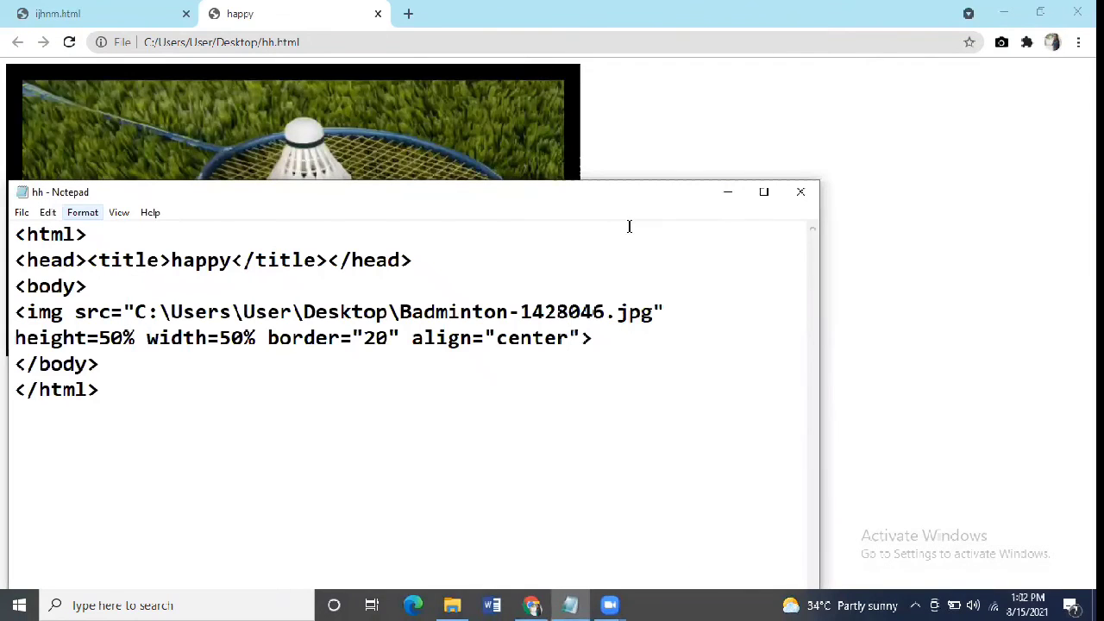
pyautogui.moveTo(586, 199)
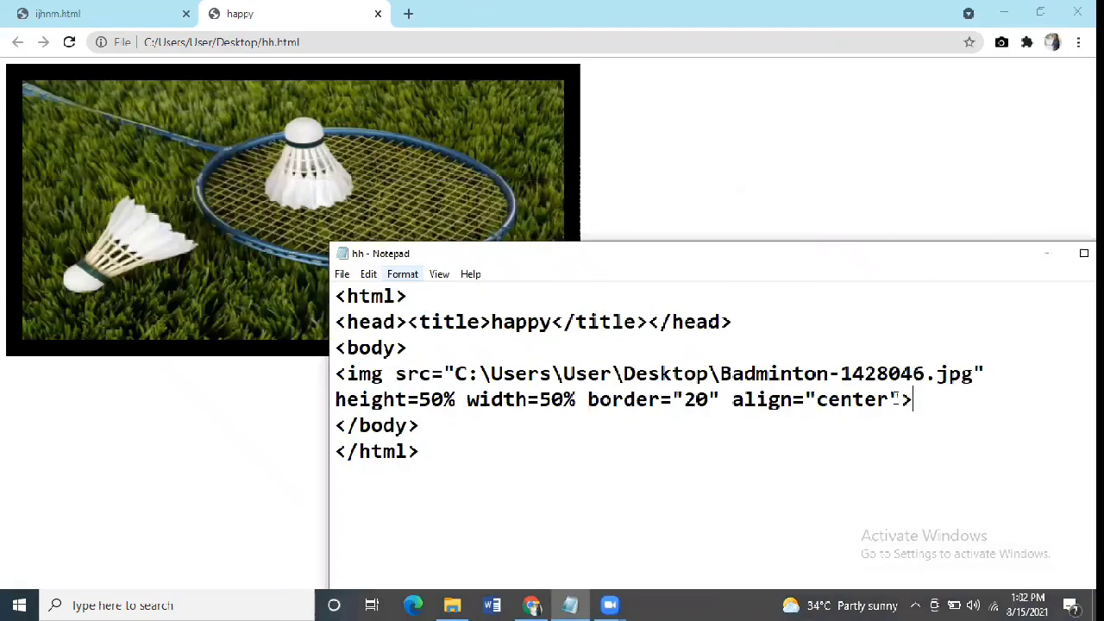
# Replace the align attribute with <center></center> tags around the image and save.
pyautogui.press('BackSpace')
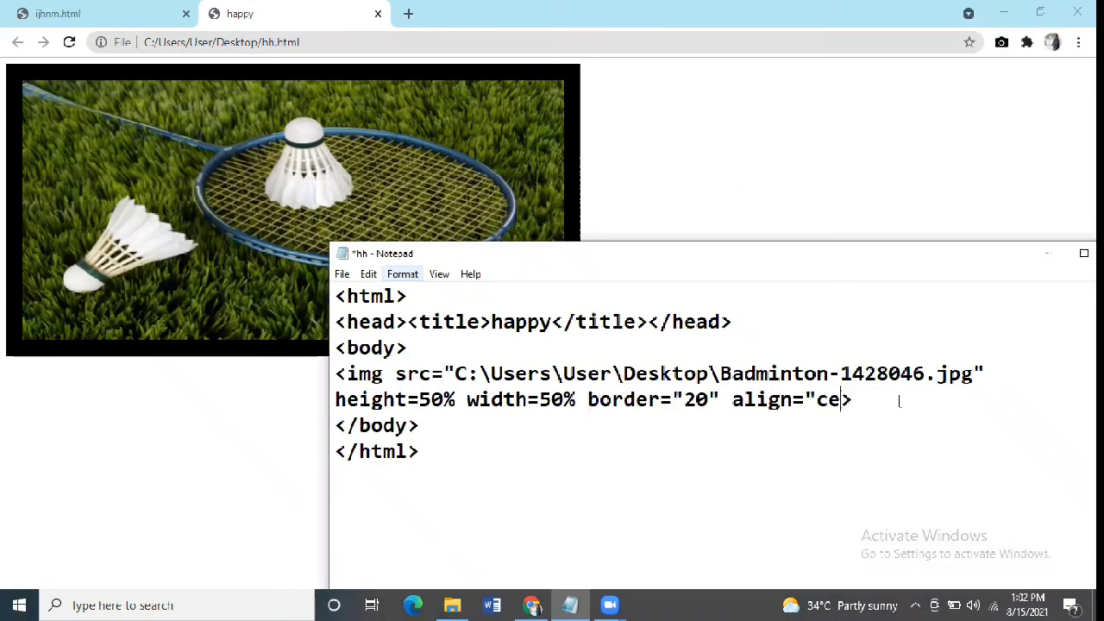
pyautogui.press('Backspace')
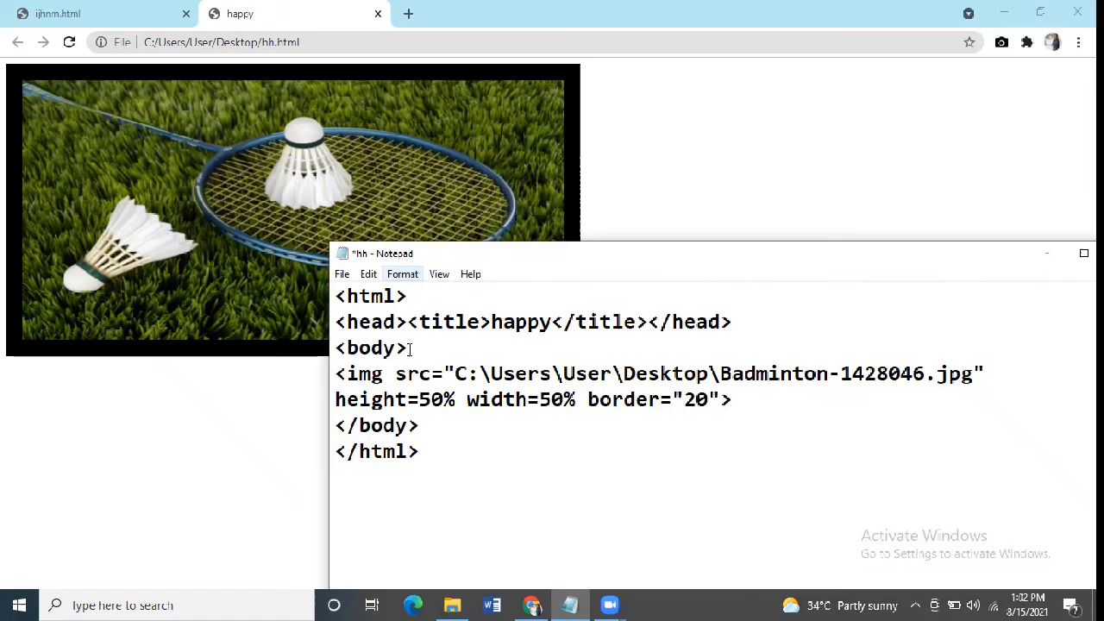
pyautogui.write('<center')
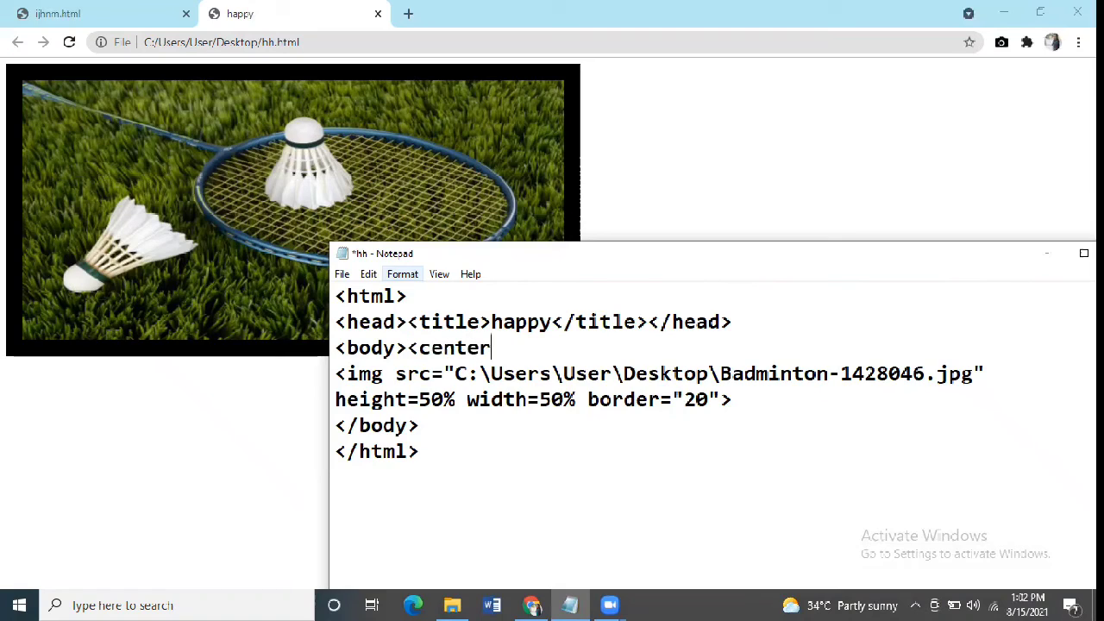
pyautogui.write('>')
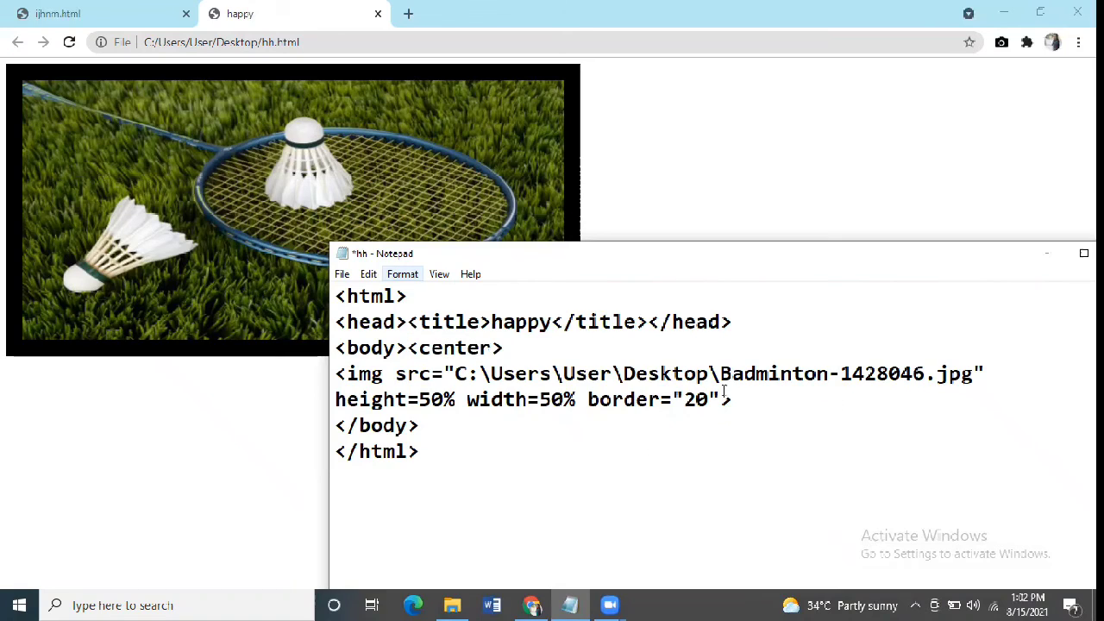
pyautogui.write('></')
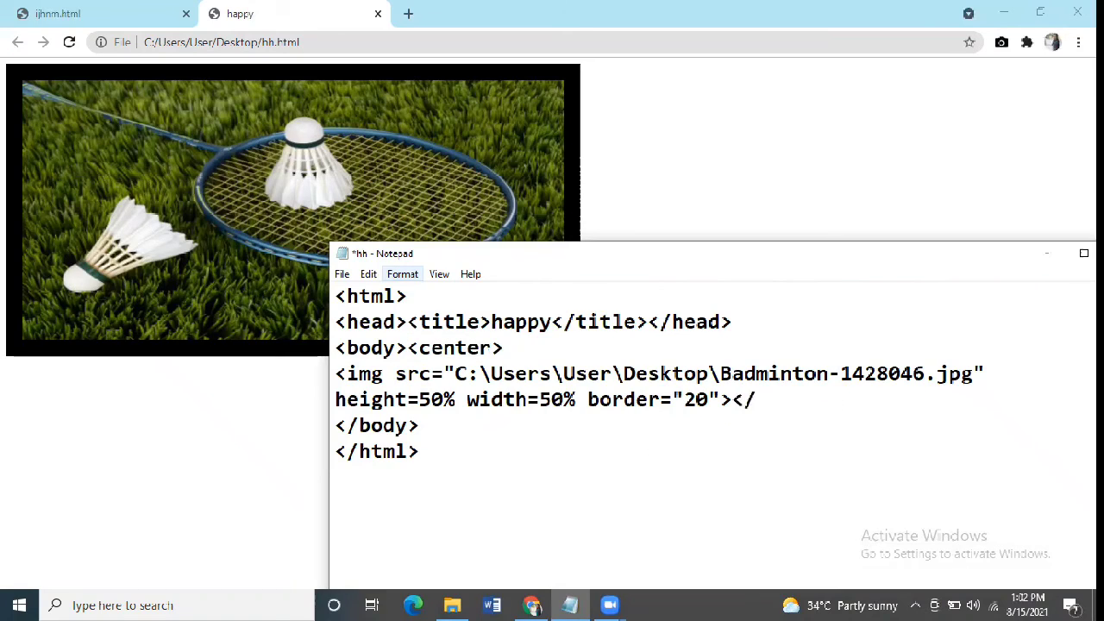
pyautogui.write('center>')
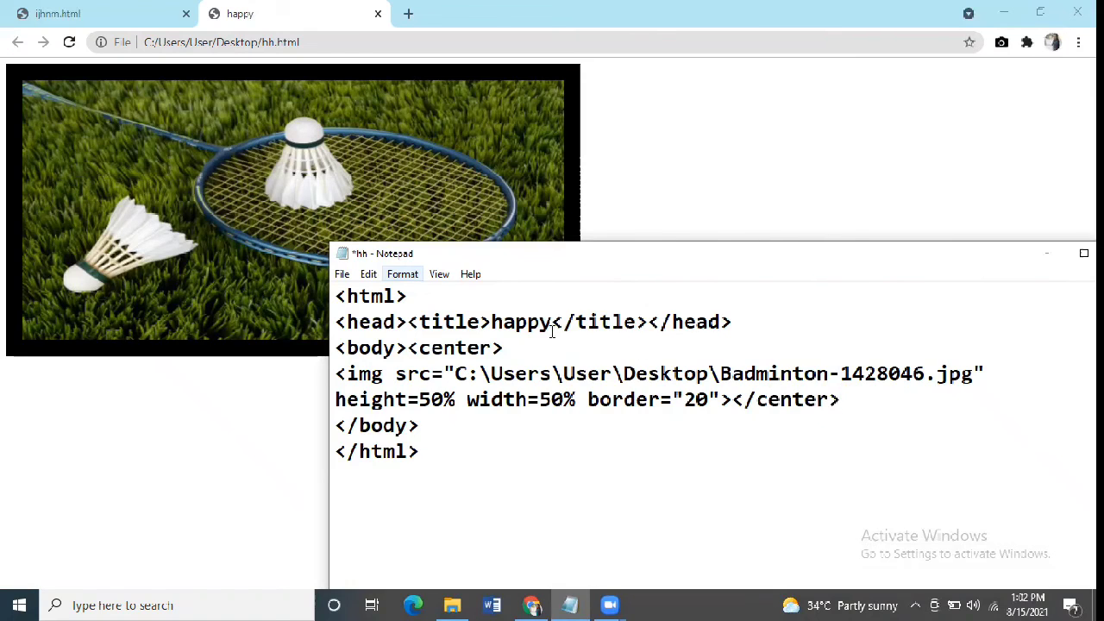
pyautogui.click(342, 273)
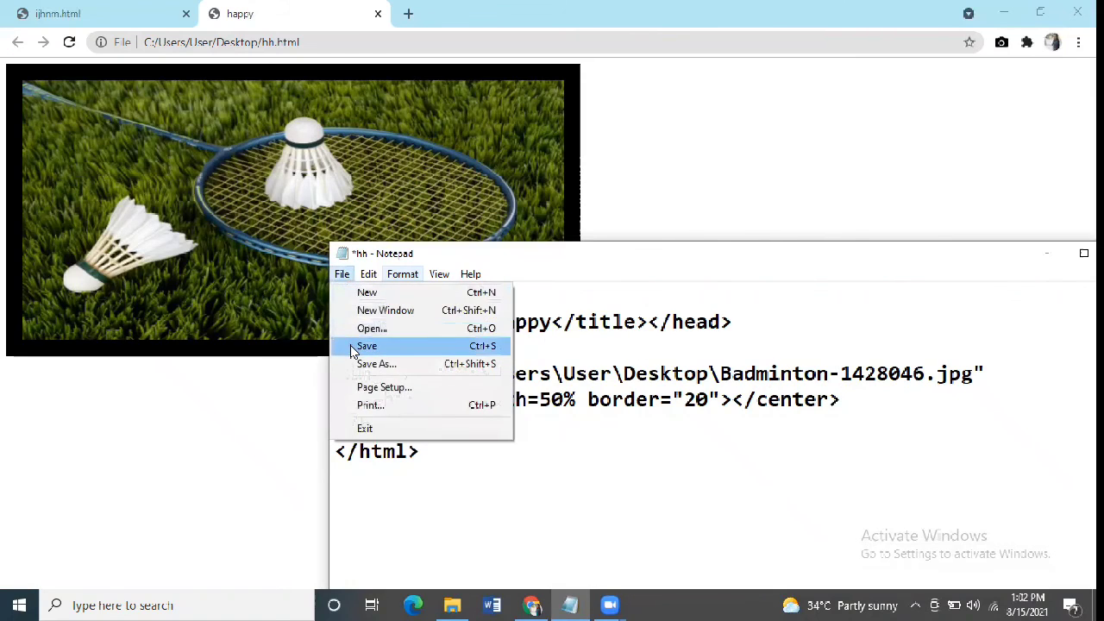
pyautogui.click(366, 346)
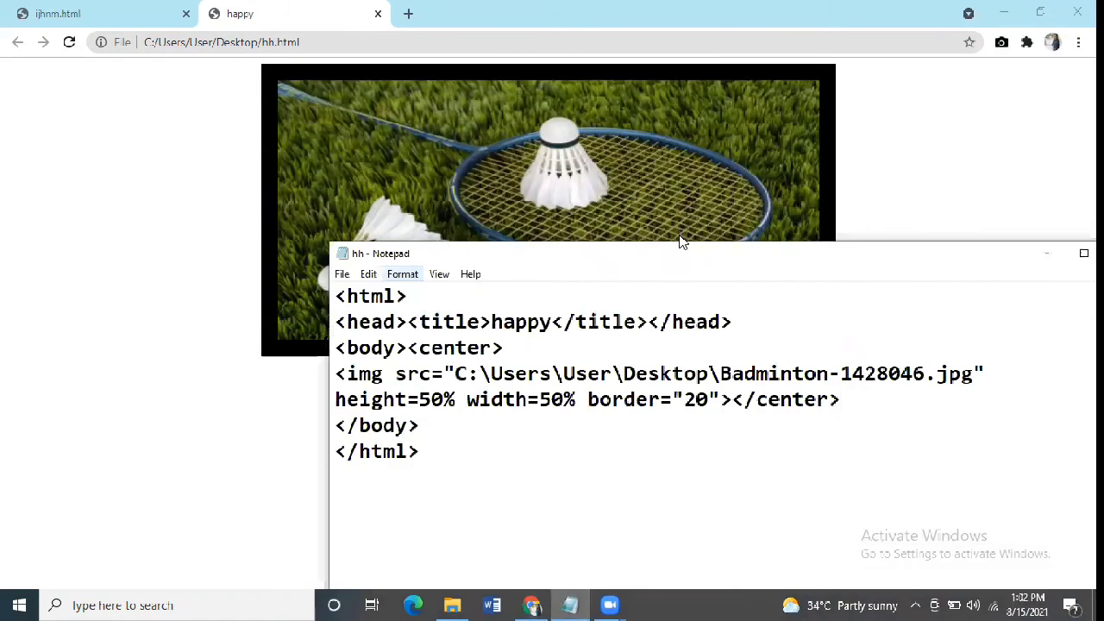
# Check the centered bordered badminton image, then switch to the ijhnm.html tab.
pyautogui.click(838, 400)
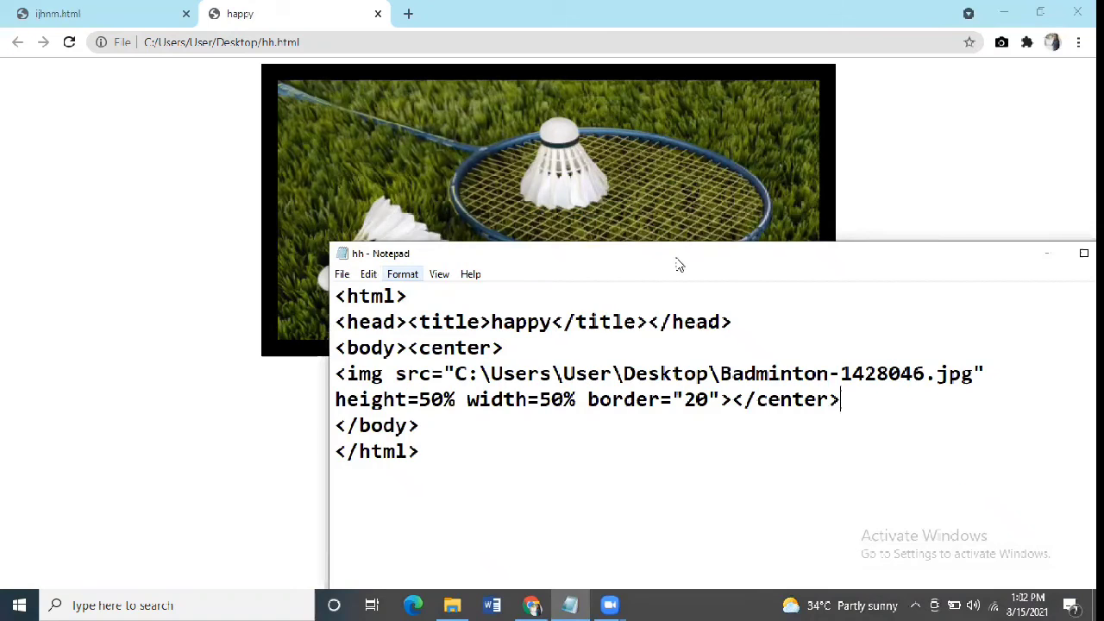
pyautogui.moveTo(672, 264)
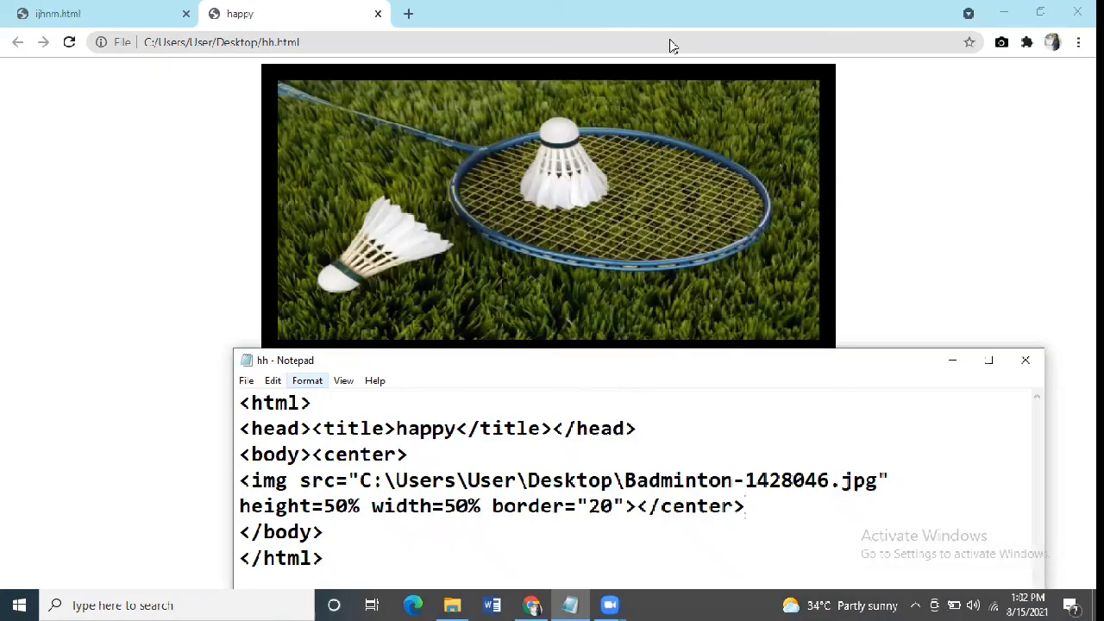
pyautogui.click(103, 13)
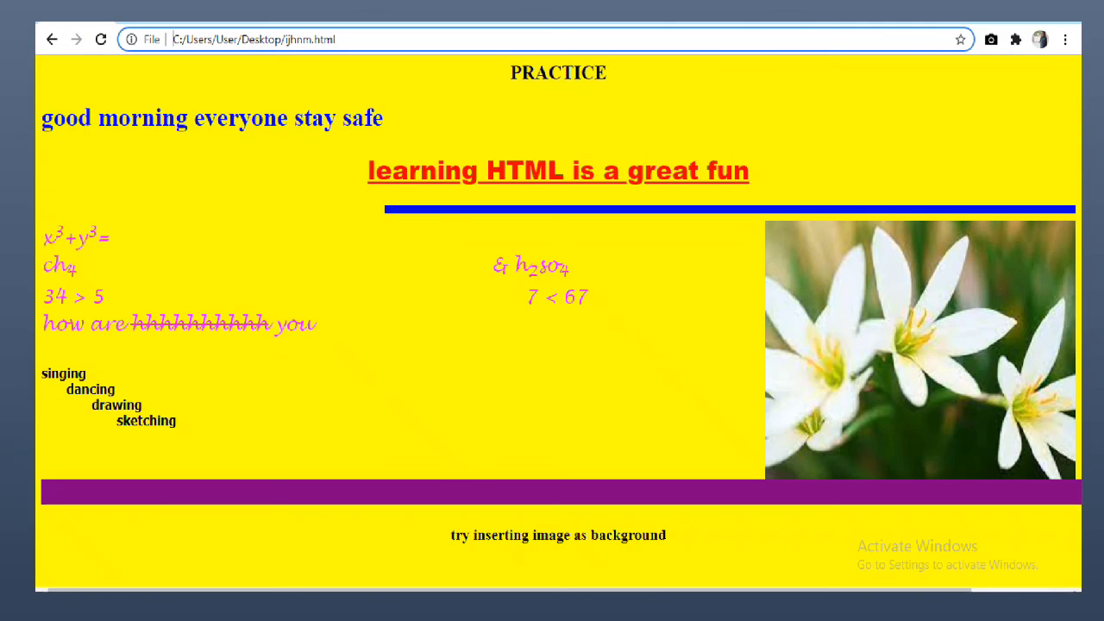